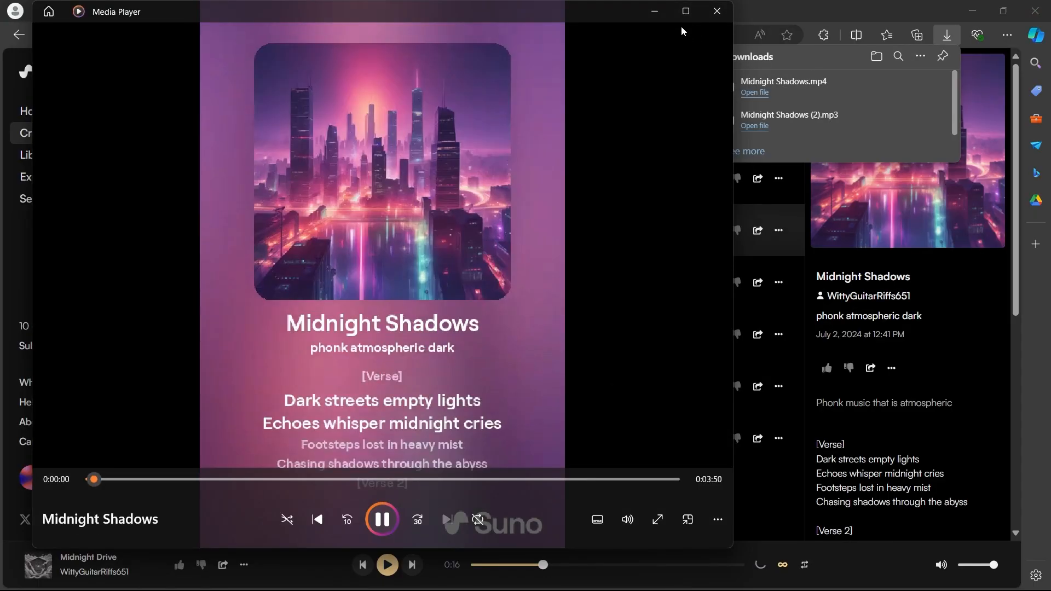
- Close the Media Player window showing Midnight Shadows
left_click(716, 11)
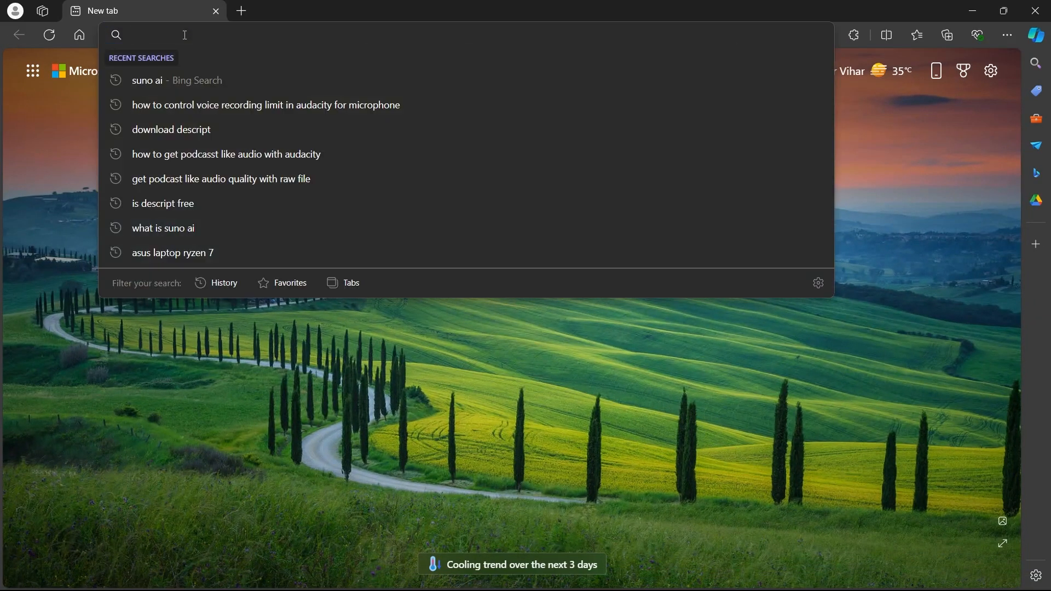
- Search Bing for 'suno ai' and open the suno.com/about result
left_click(146, 80)
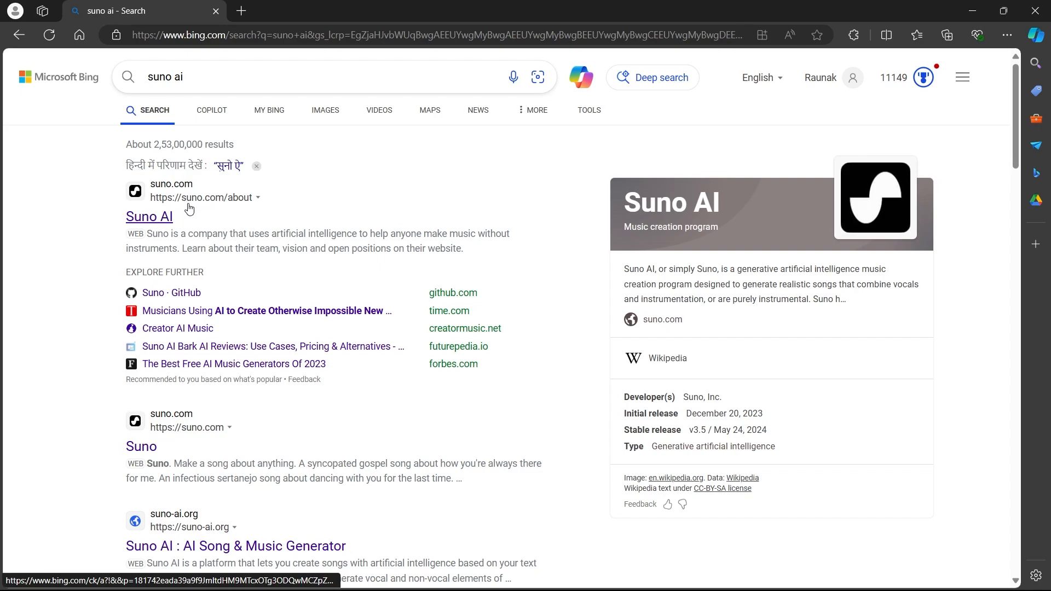
left_click(149, 215)
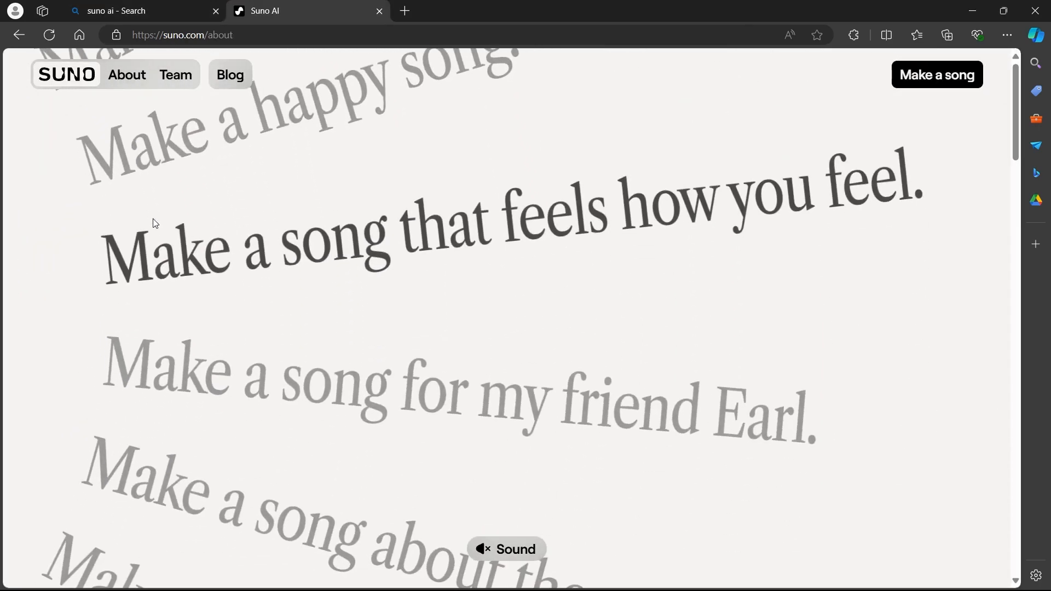
- Scroll down Suno's About page toward the Make a song link
scroll("down", 3)
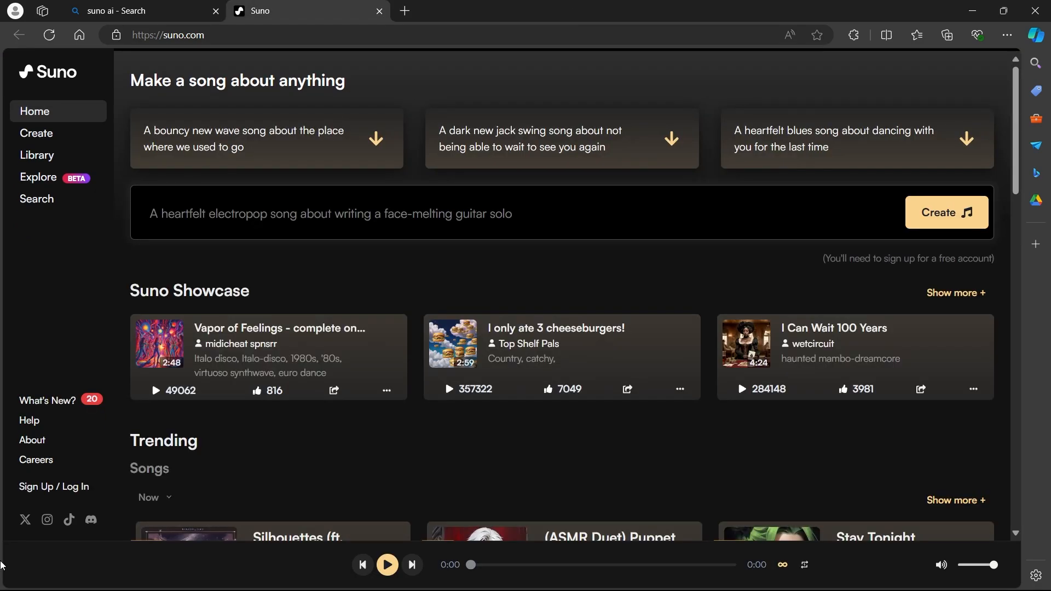
mouse_move(1040, 520)
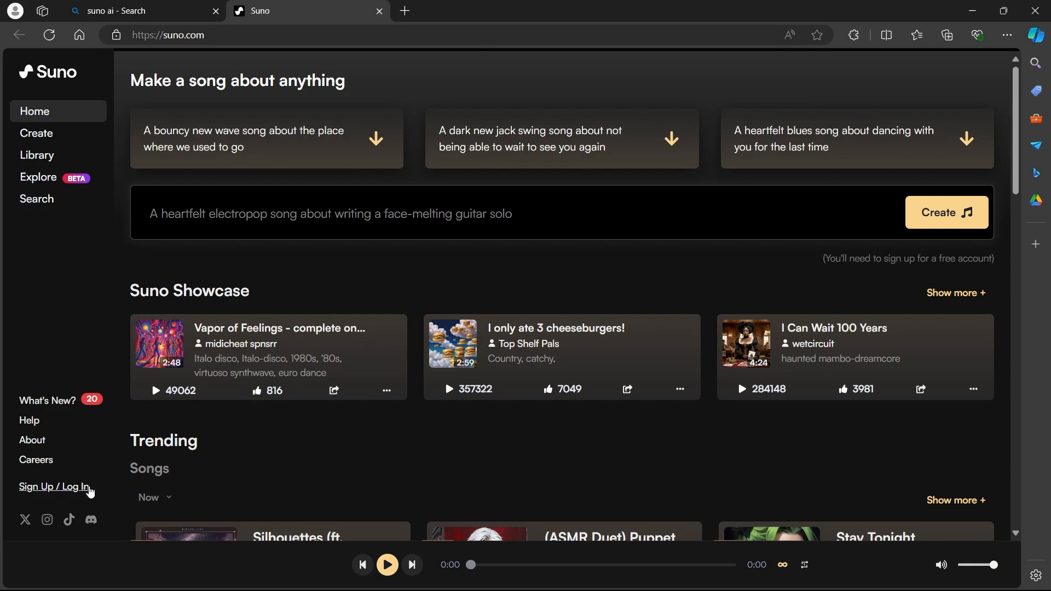
mouse_move(67, 488)
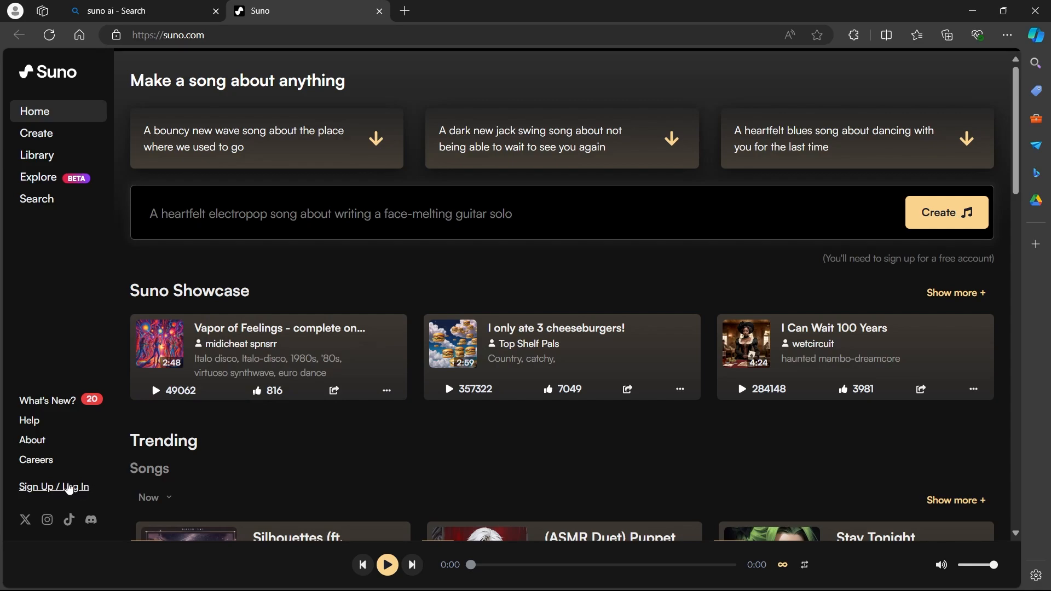
- Bring up Suno's Create your account sign-up dialog
left_click(54, 486)
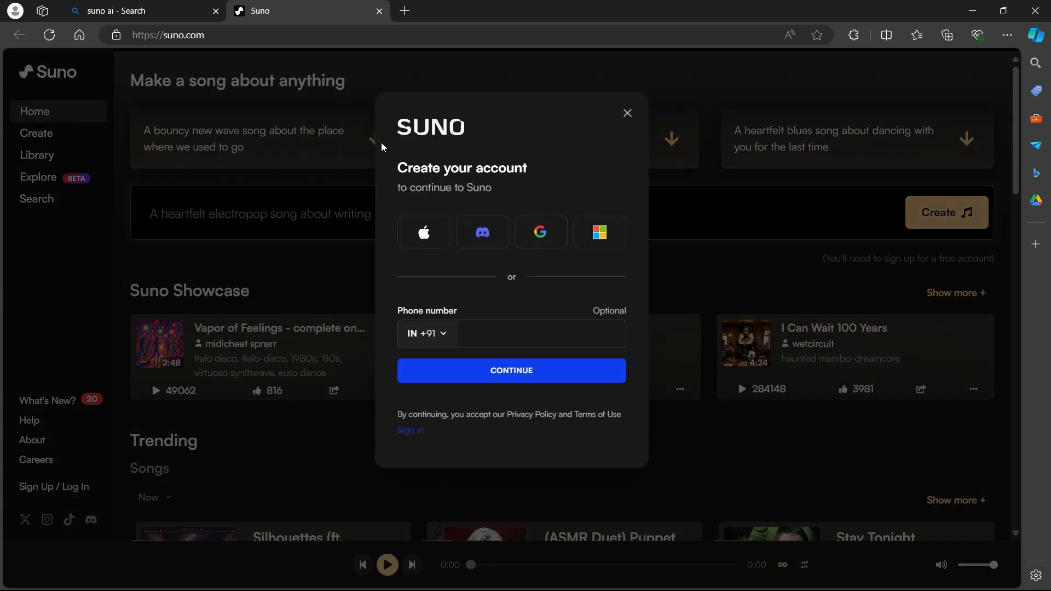
mouse_move(393, 172)
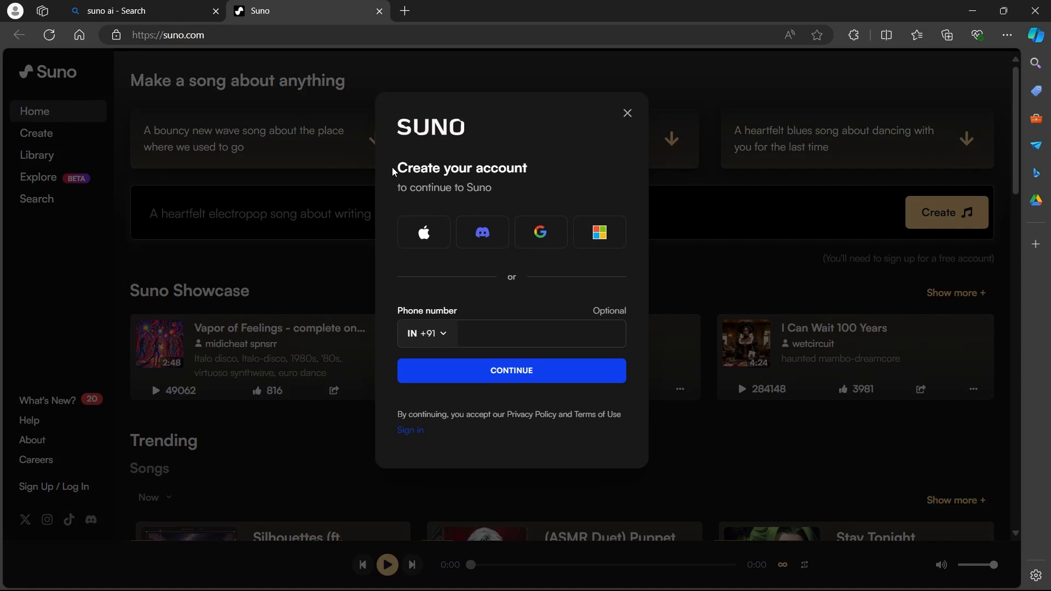
mouse_move(424, 232)
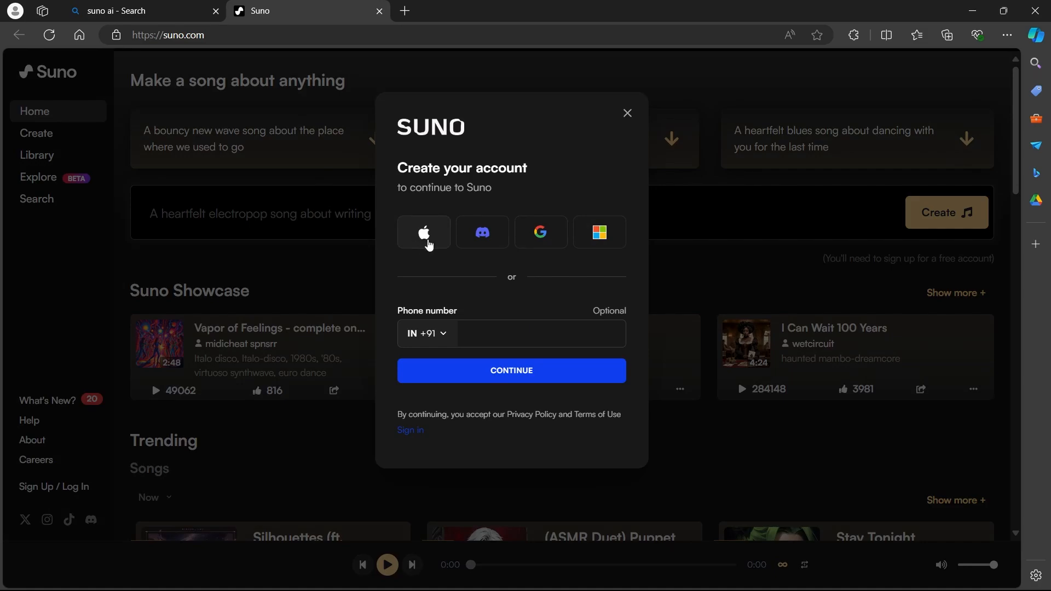
mouse_move(540, 236)
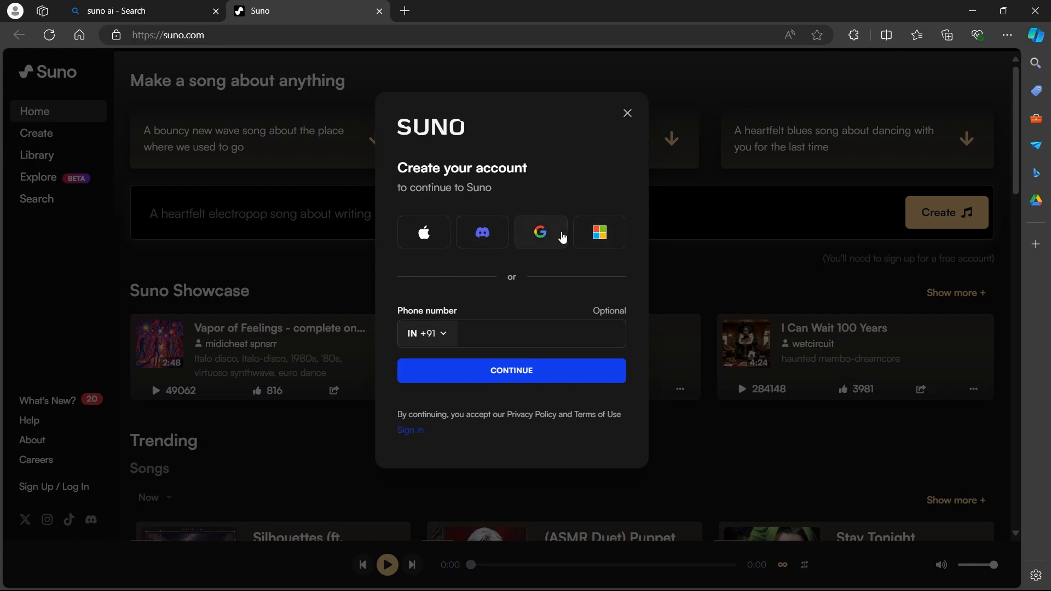
mouse_move(495, 322)
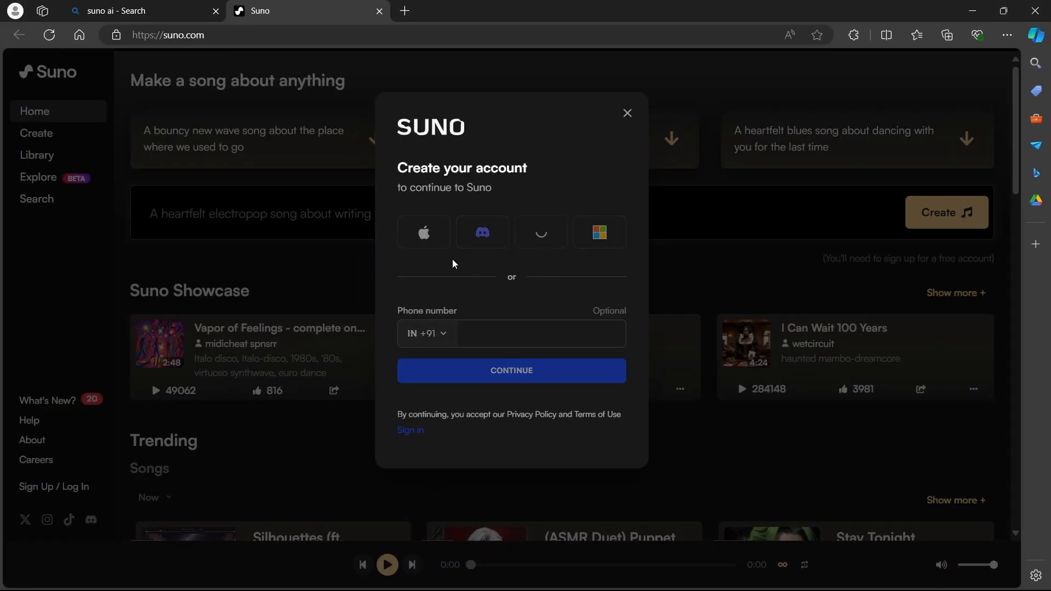
- Choose the Google account and approve signing in to suno.com
left_click(540, 232)
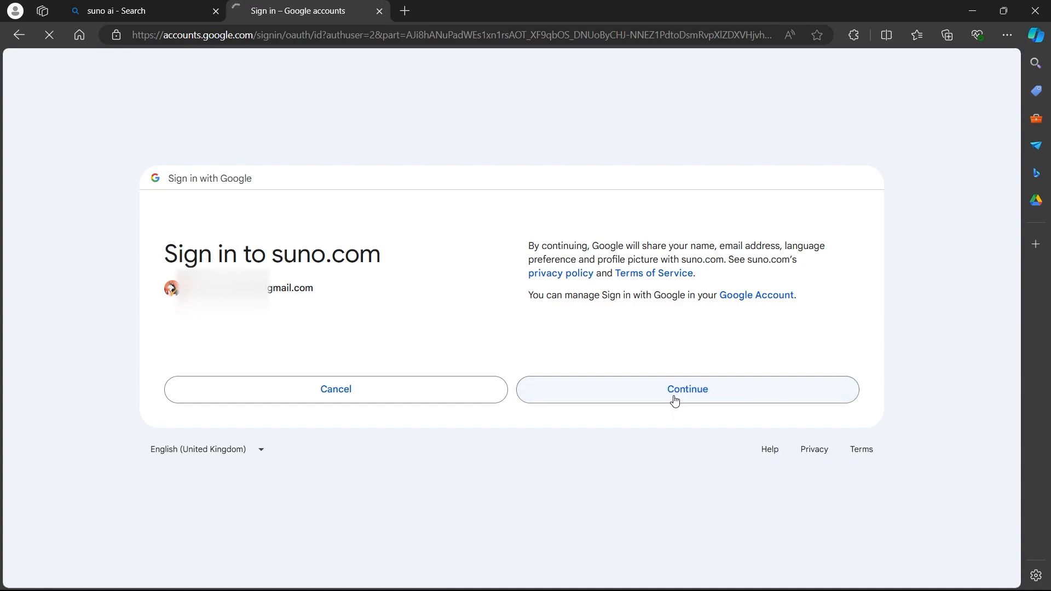
left_click(686, 389)
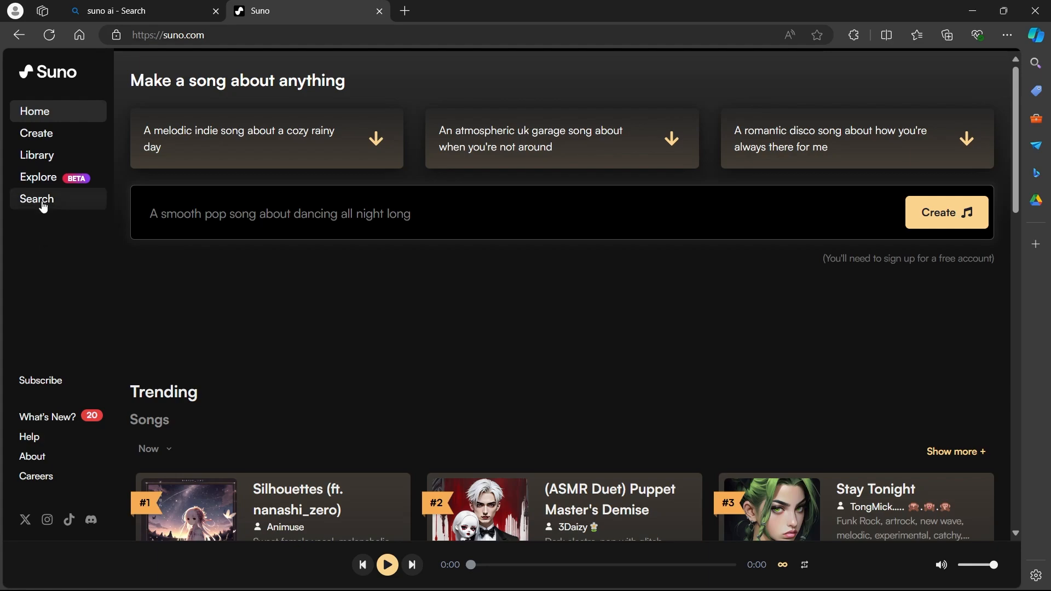
mouse_move(40, 245)
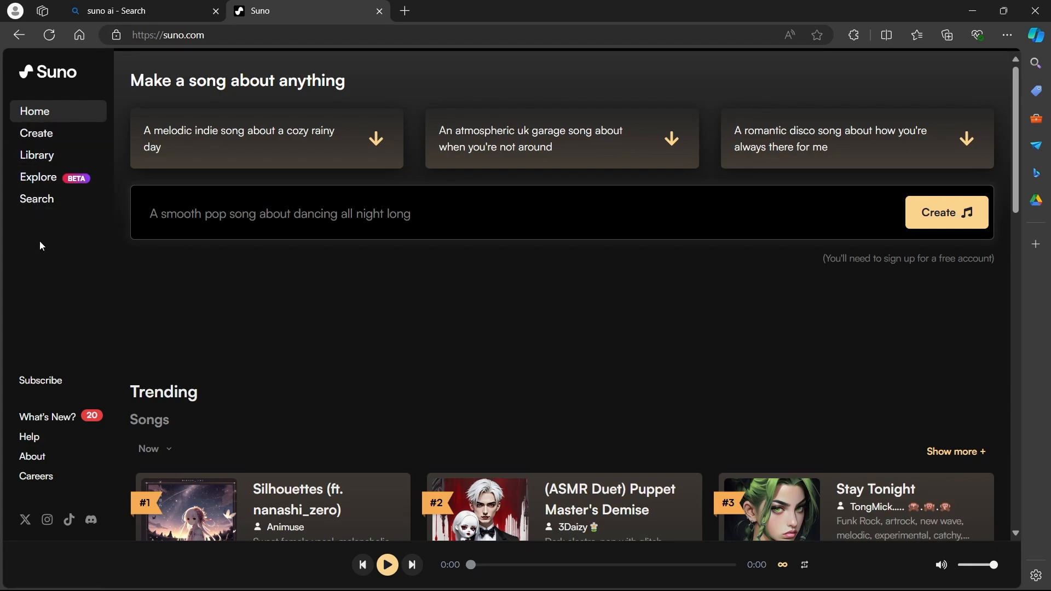
mouse_move(35, 133)
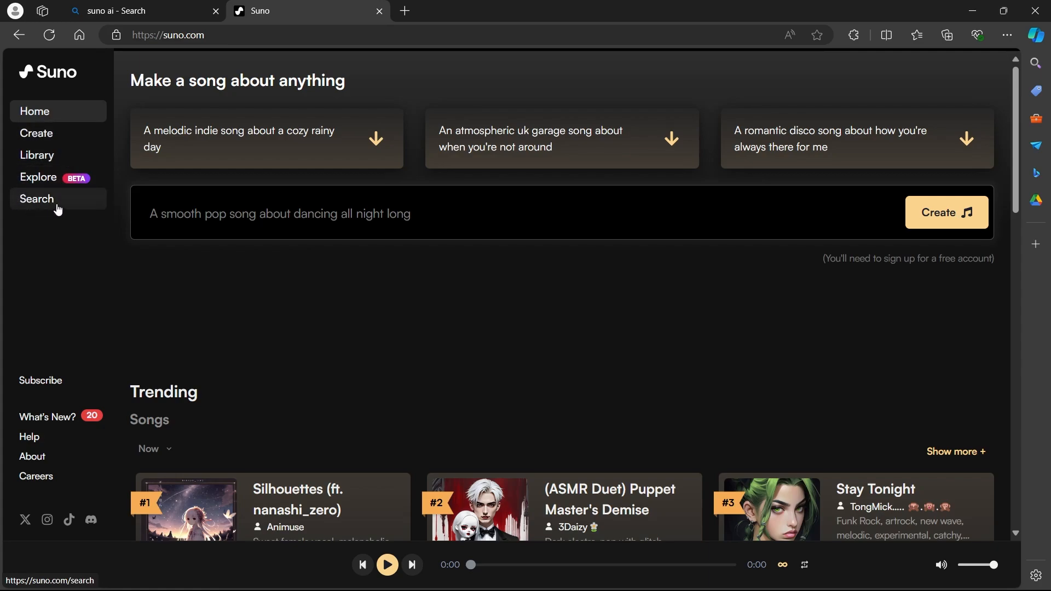
mouse_move(52, 276)
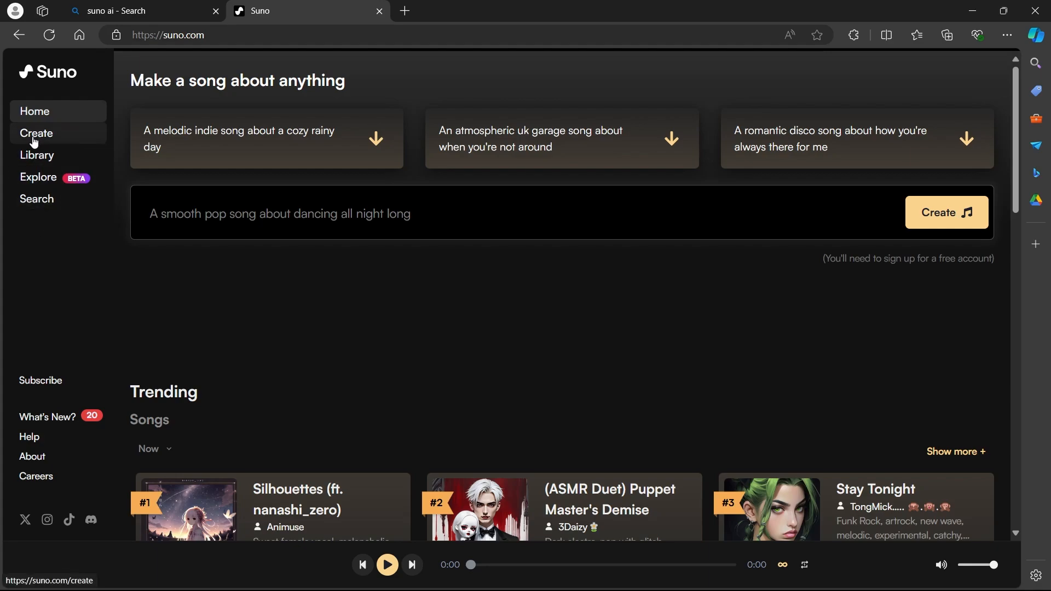
mouse_move(47, 137)
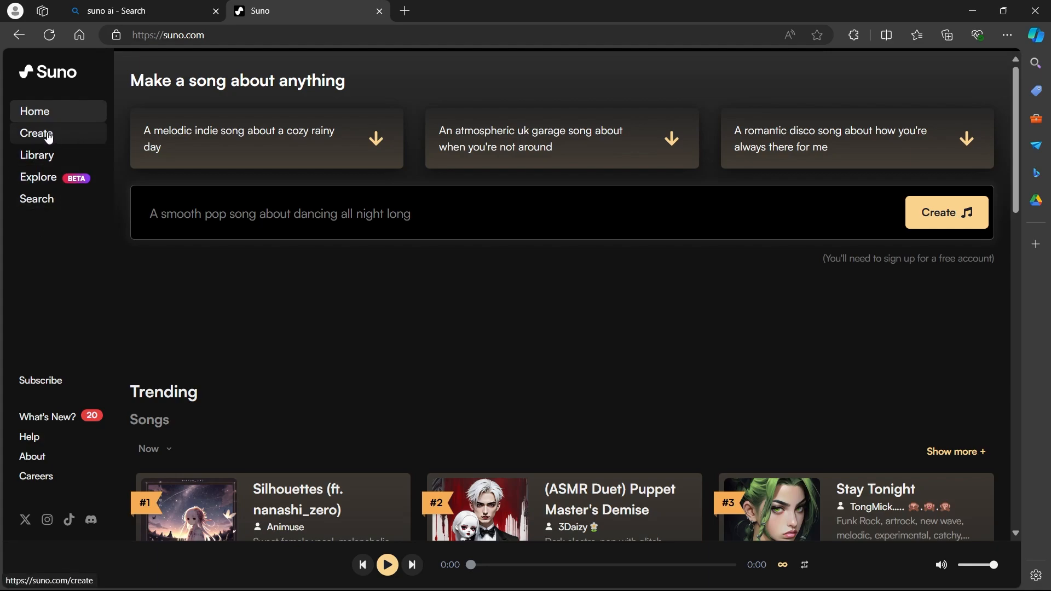
- Go to Suno's Create page listing the earlier generated songs
left_click(35, 134)
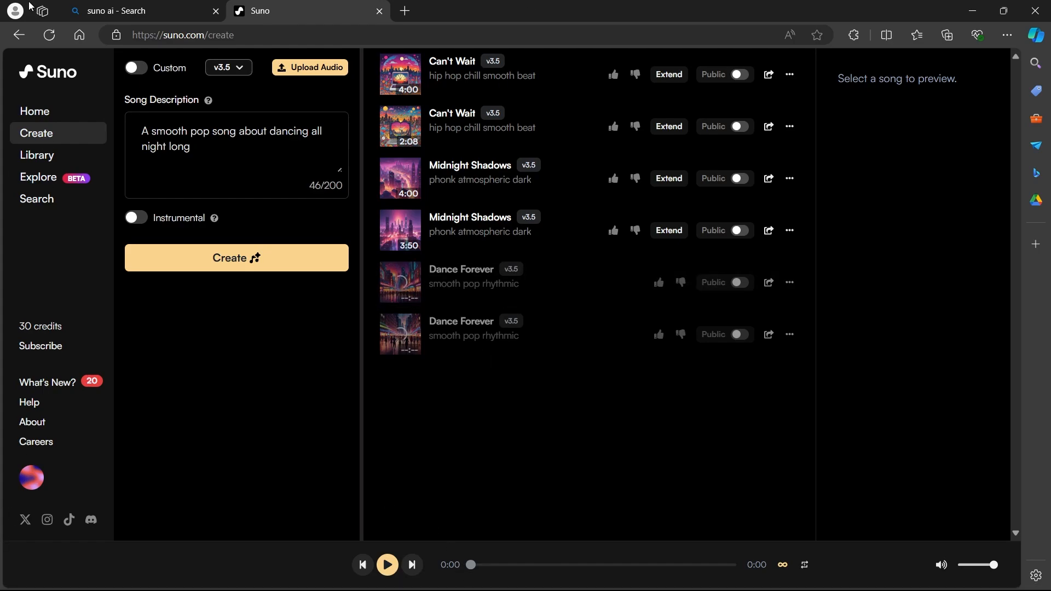
left_click(135, 68)
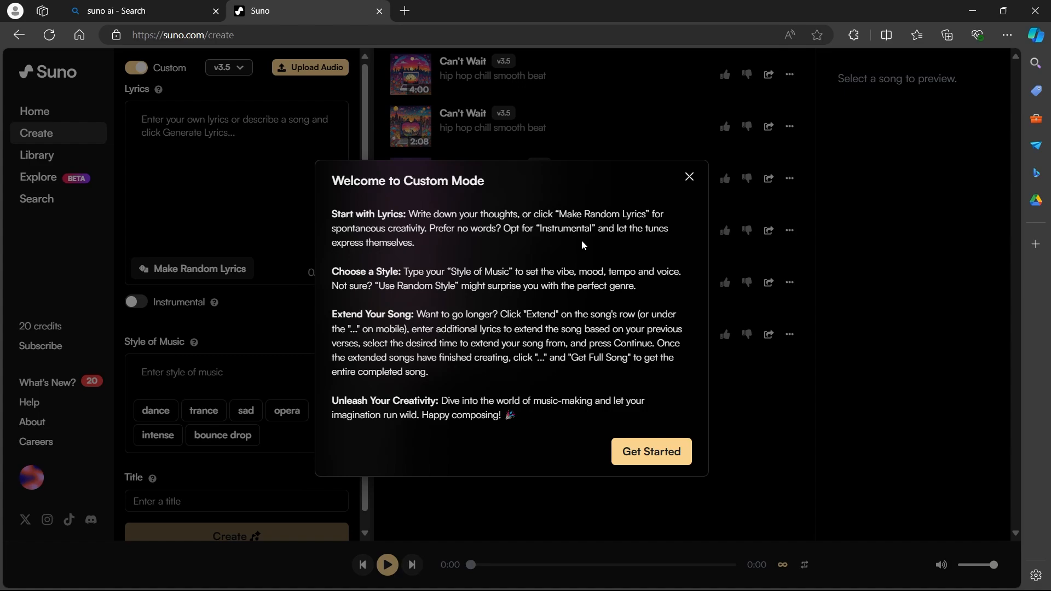
mouse_move(385, 227)
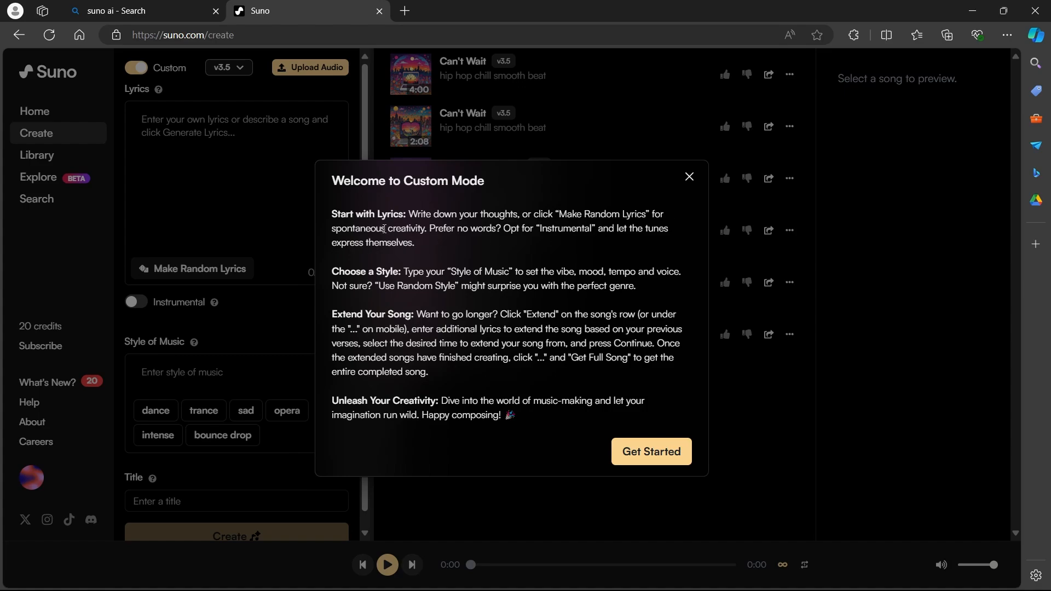
mouse_move(452, 263)
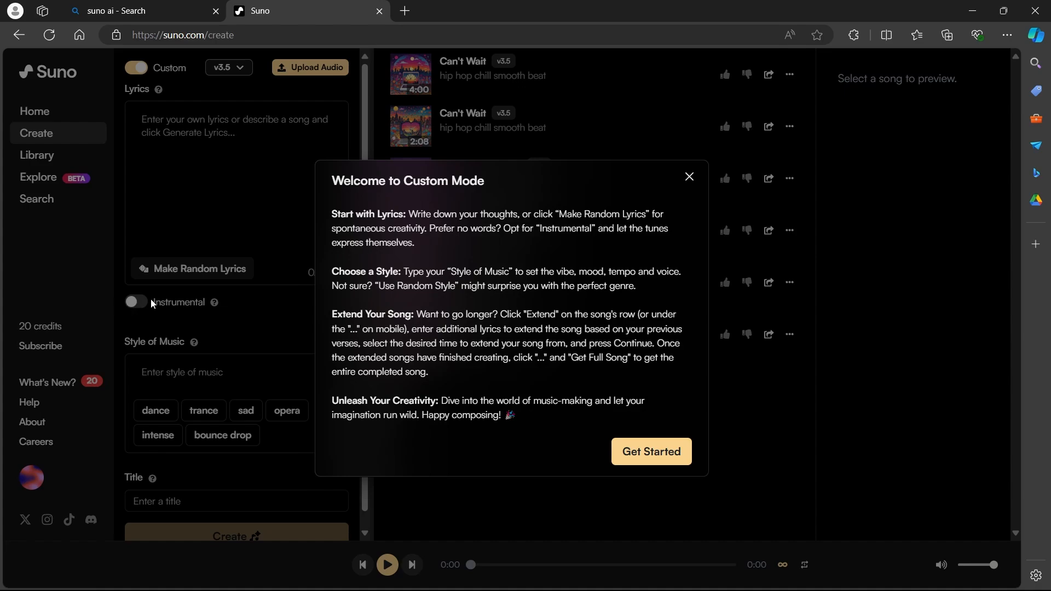
mouse_move(488, 280)
type("A smooth pop song about dancing all night long")
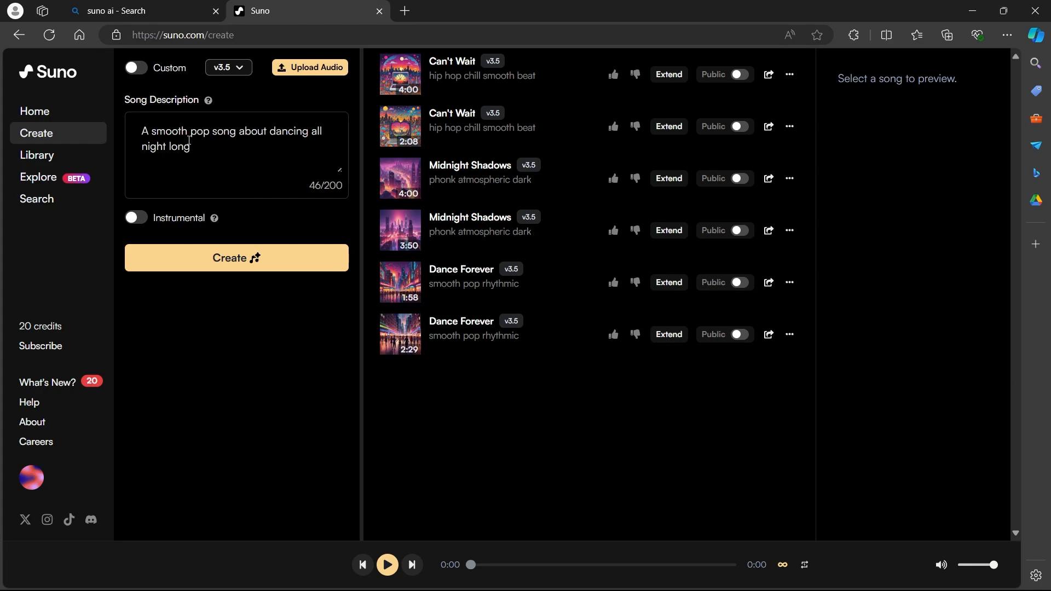
mouse_move(205, 148)
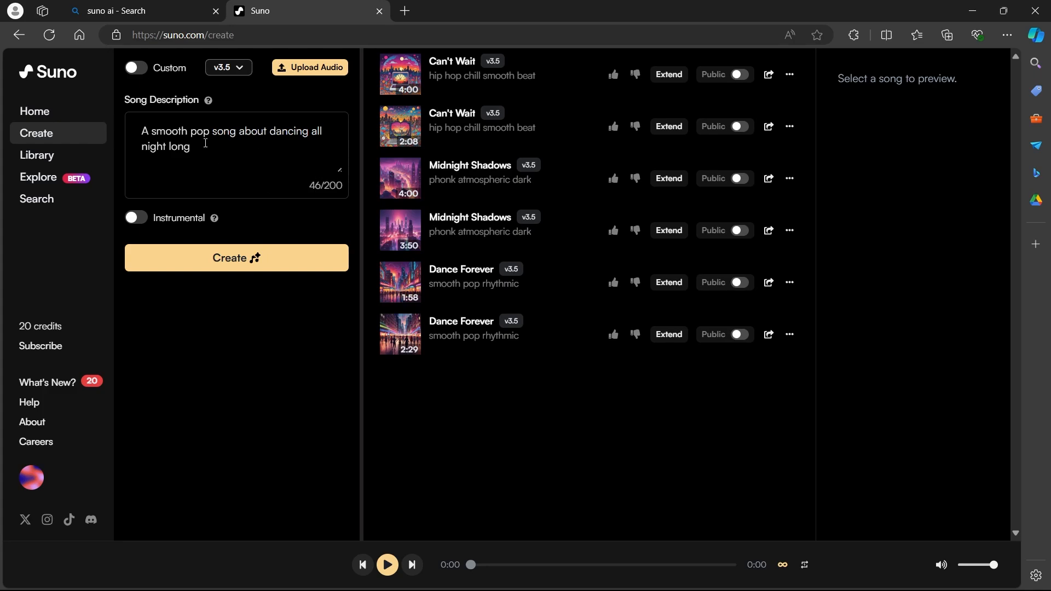
- Clear the old smooth pop song description from the prompt box
left_click(201, 148)
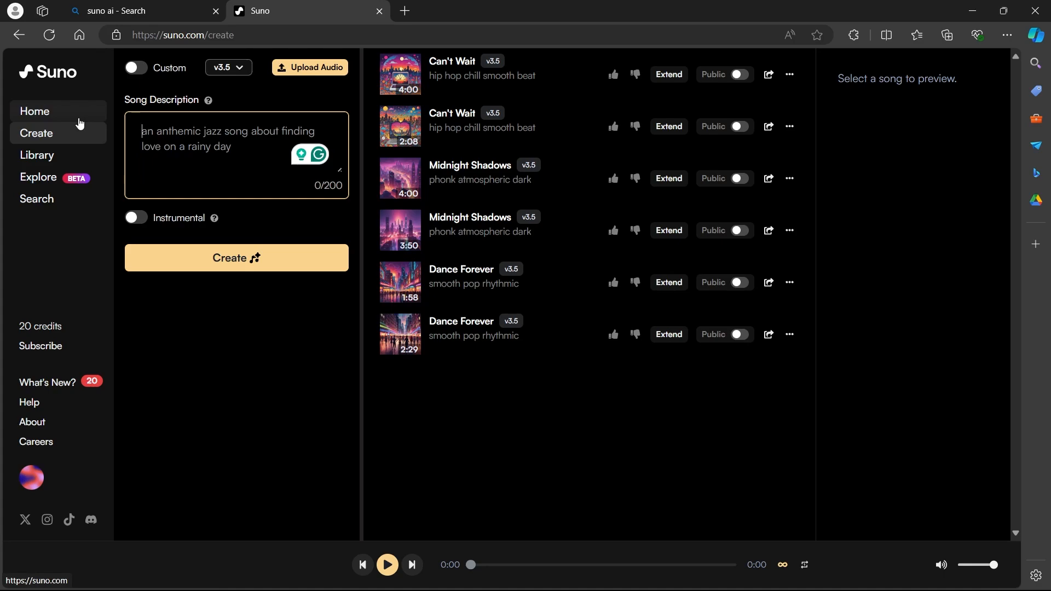
- Describe 'A phonk music that is atmospheric', make it instrumental, and play the 3:50 Midnight Shadows track
type("A phonk music that is atmospheric")
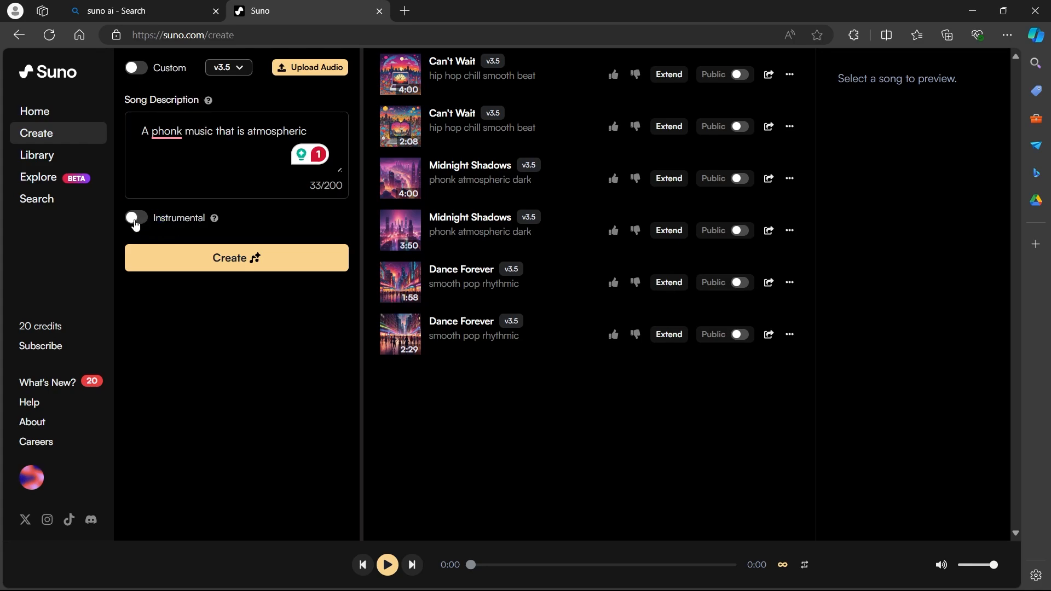
left_click(135, 218)
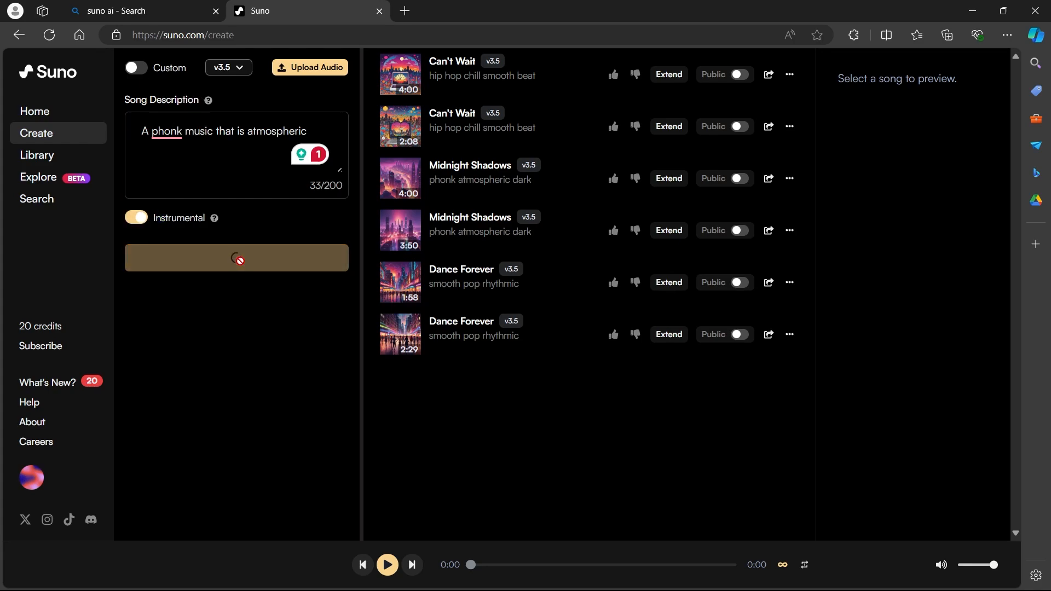
left_click(236, 257)
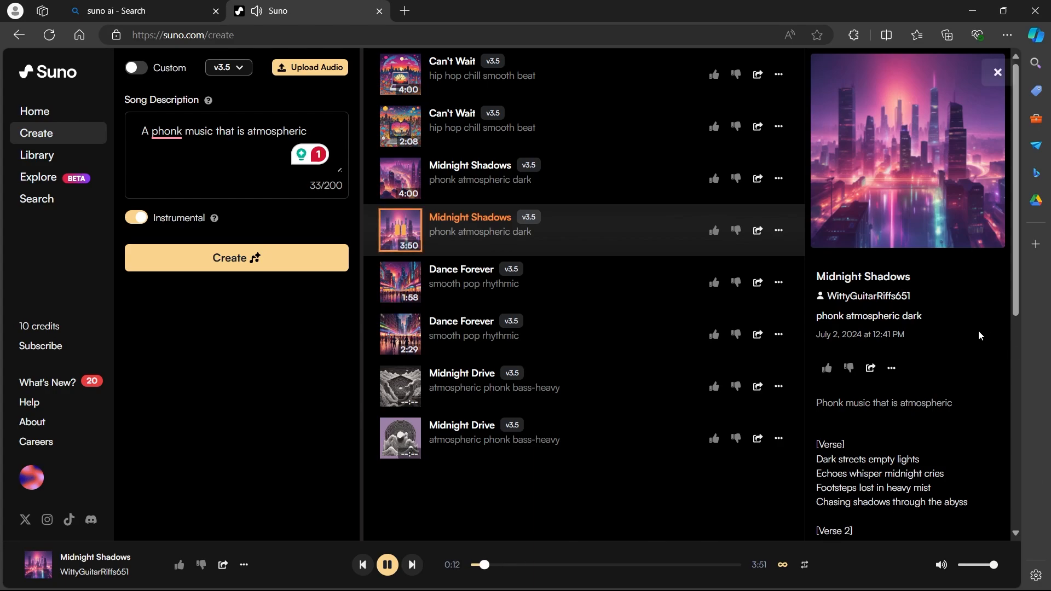
- Play the first Midnight Drive track and show its preview details
scroll("down", 3)
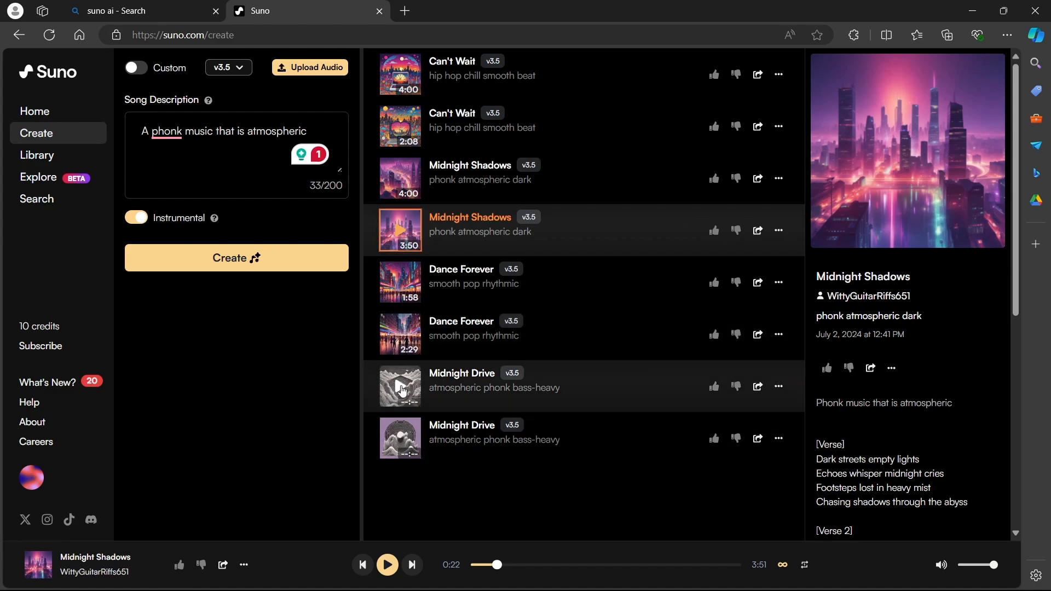
left_click(401, 386)
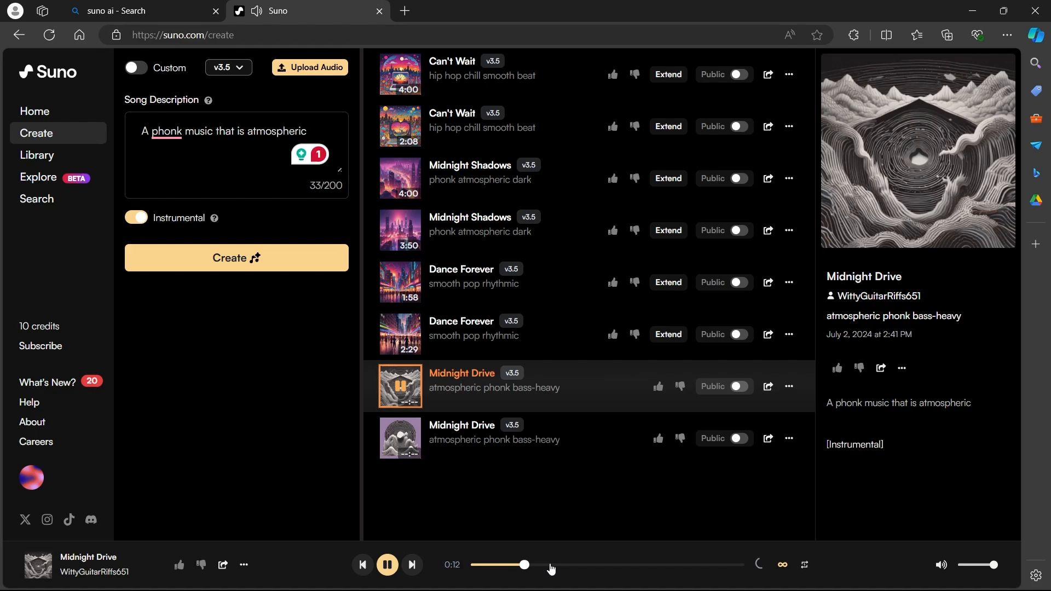
- Pause Midnight Drive, peek at its download formats, then show Midnight Shadows' details
left_click(386, 564)
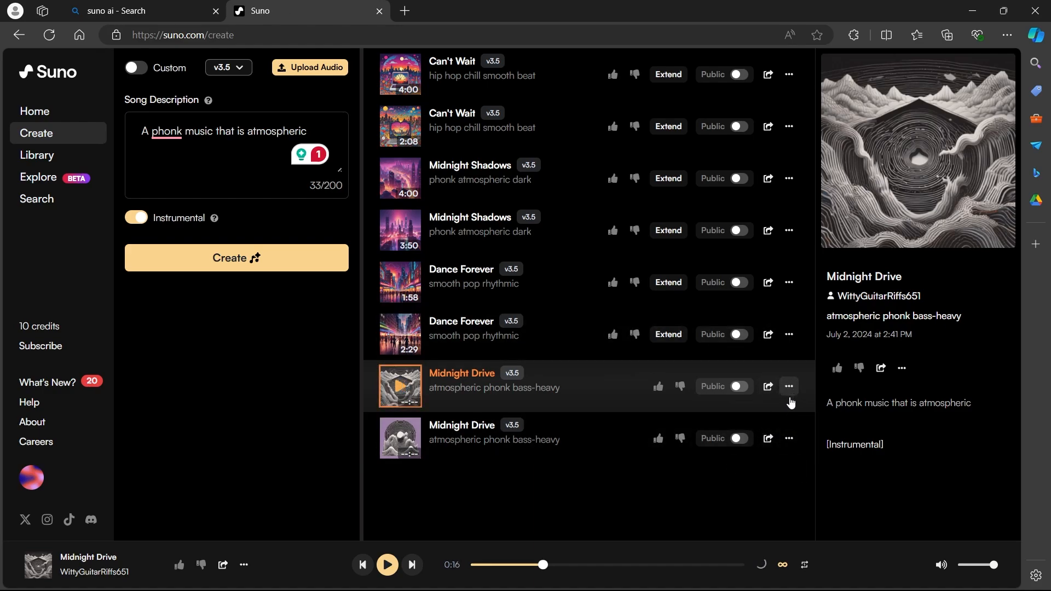
left_click(789, 386)
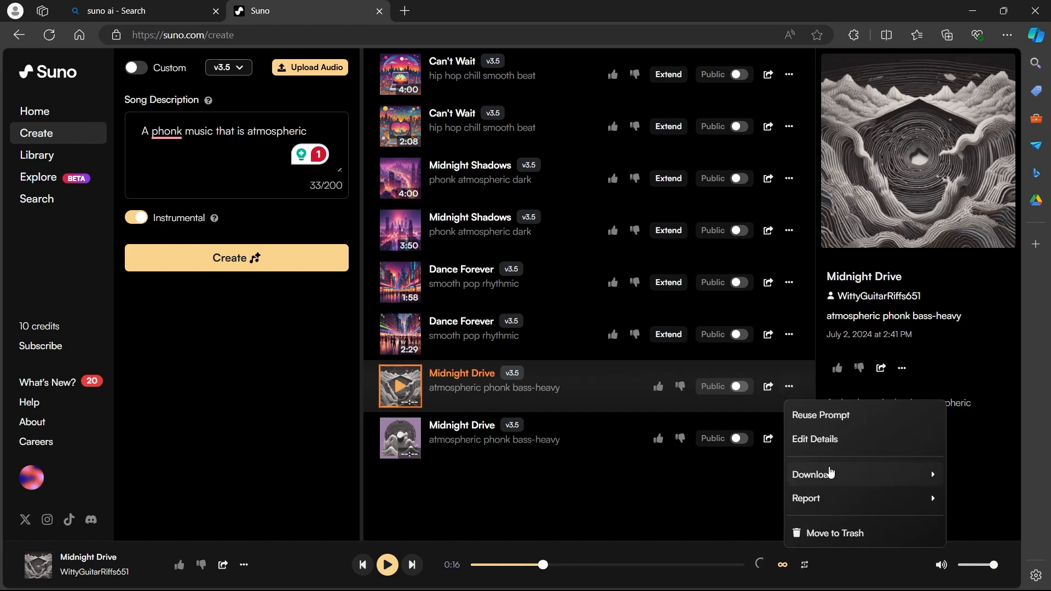
left_click(811, 474)
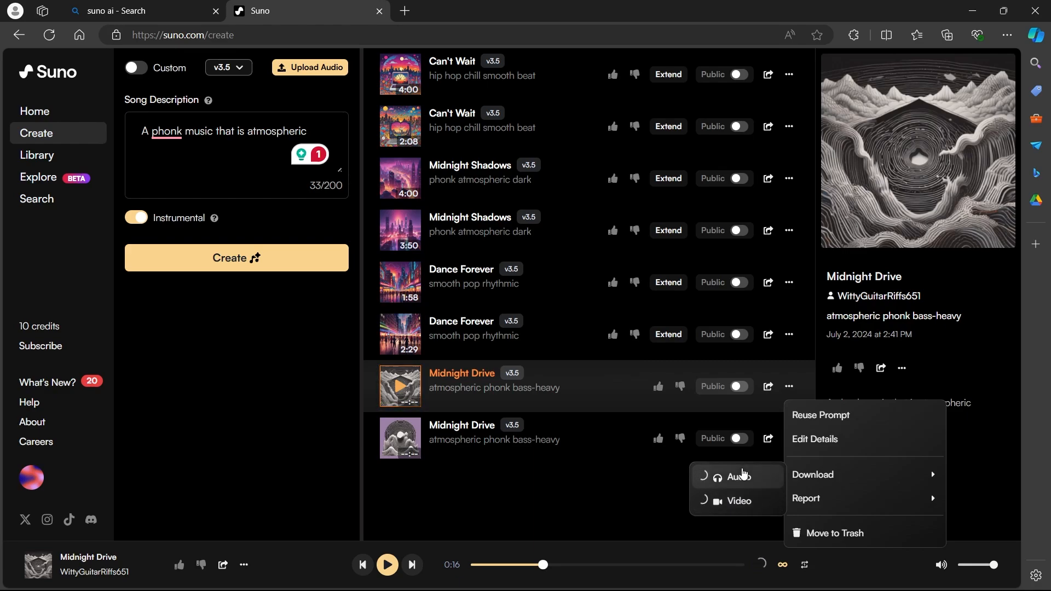
mouse_move(864, 474)
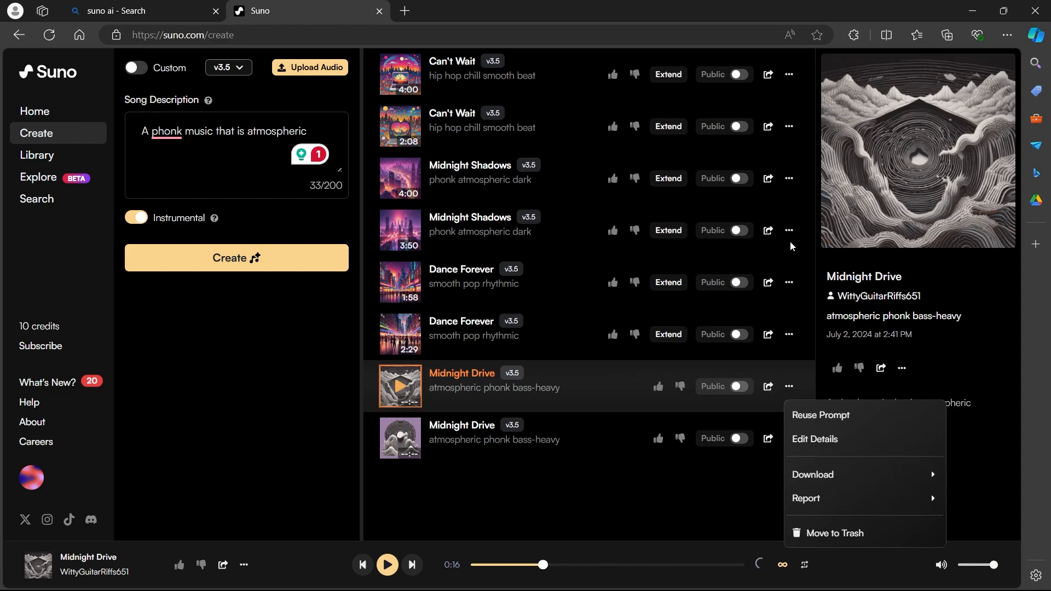
left_click(780, 231)
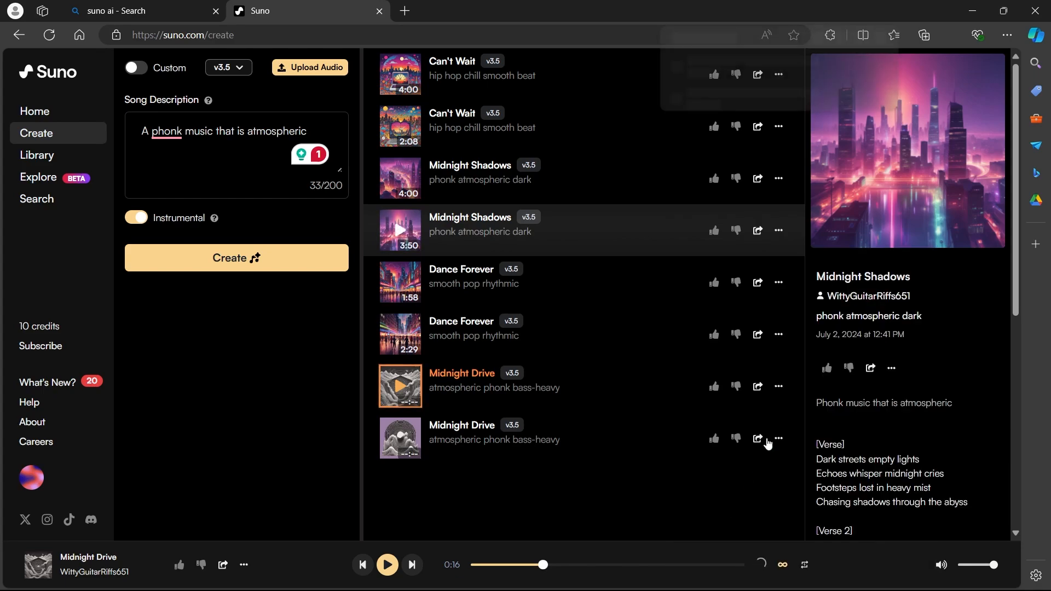
- Download Midnight Shadows as a video from its more-actions menu and launch the MP4
left_click(946, 35)
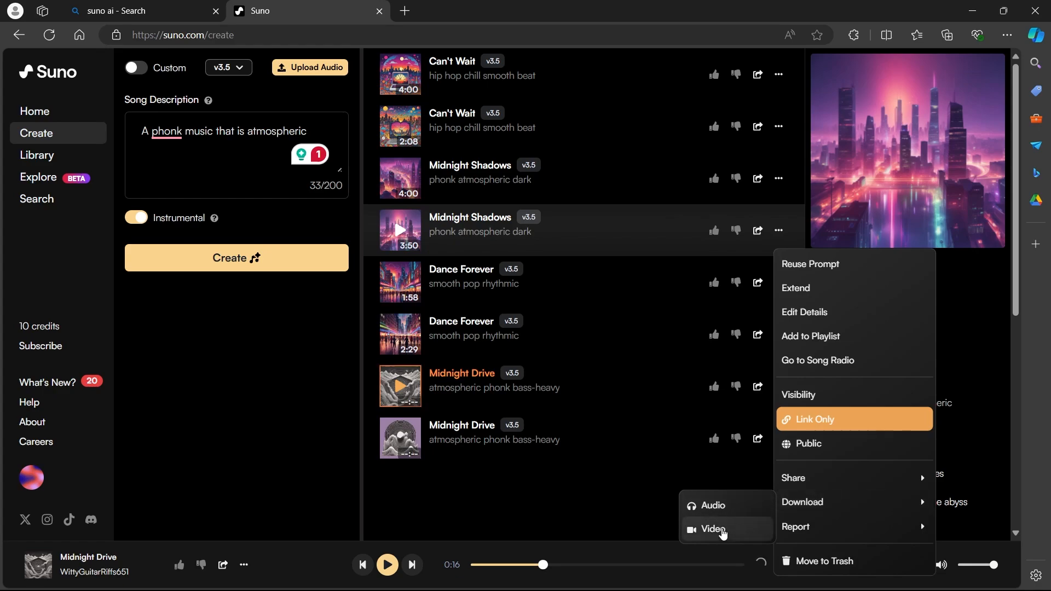
left_click(713, 530)
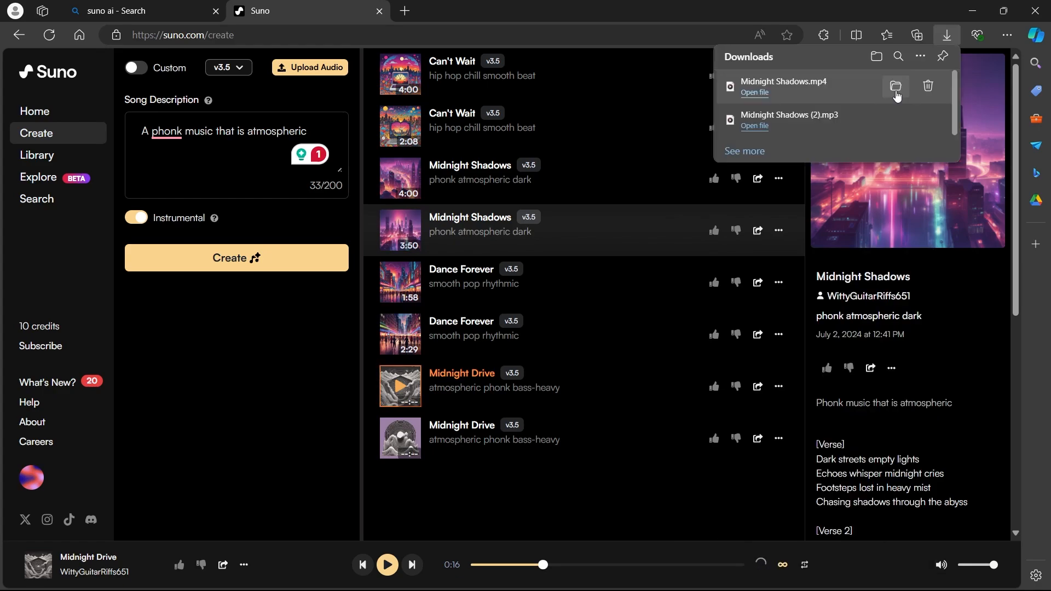
left_click(895, 86)
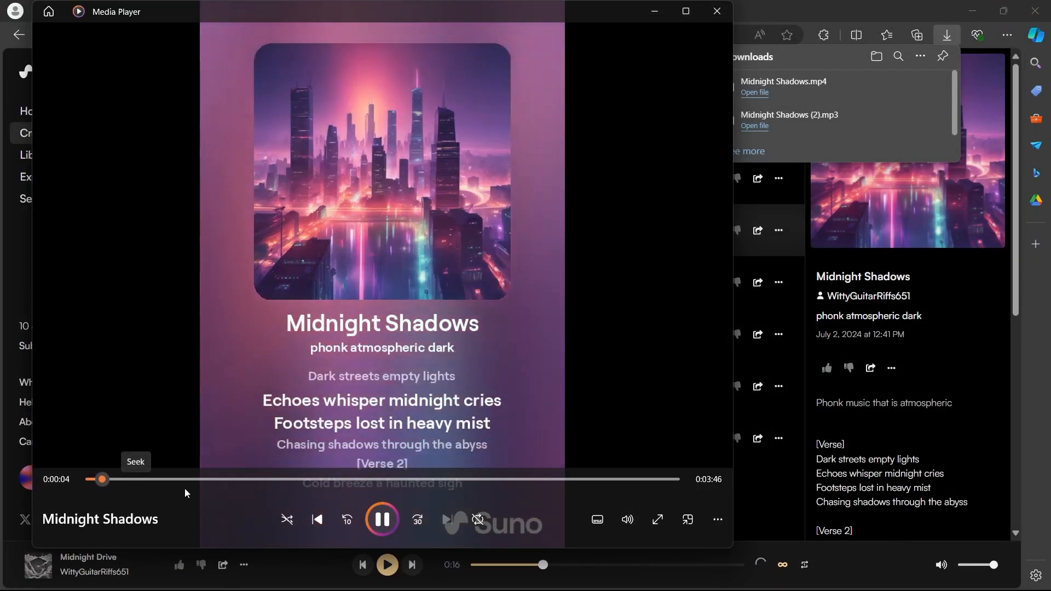
- Pause the Midnight Shadows video a few seconds into playback
left_click(382, 519)
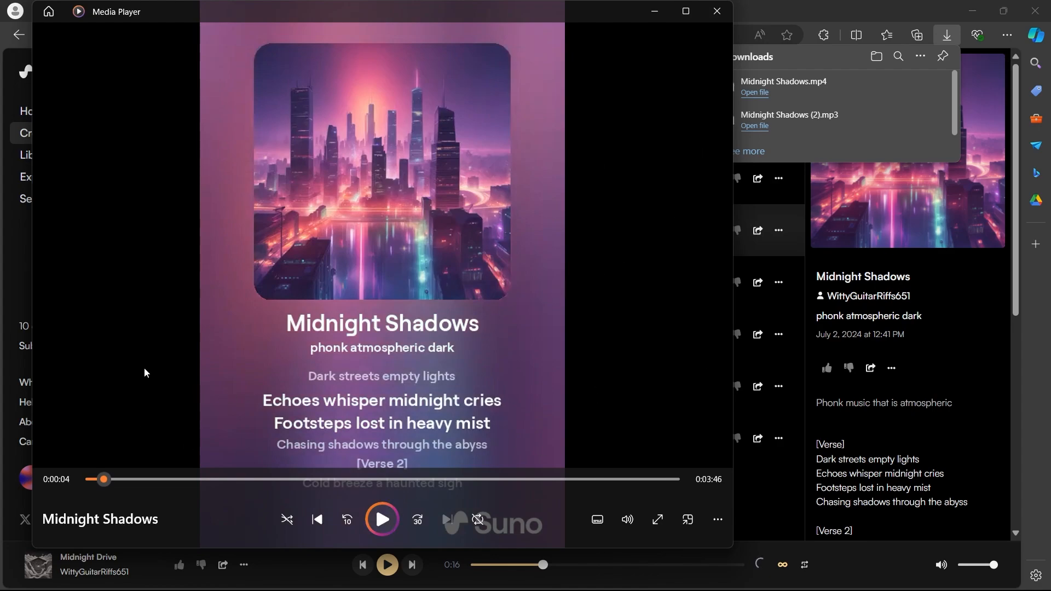
mouse_move(515, 482)
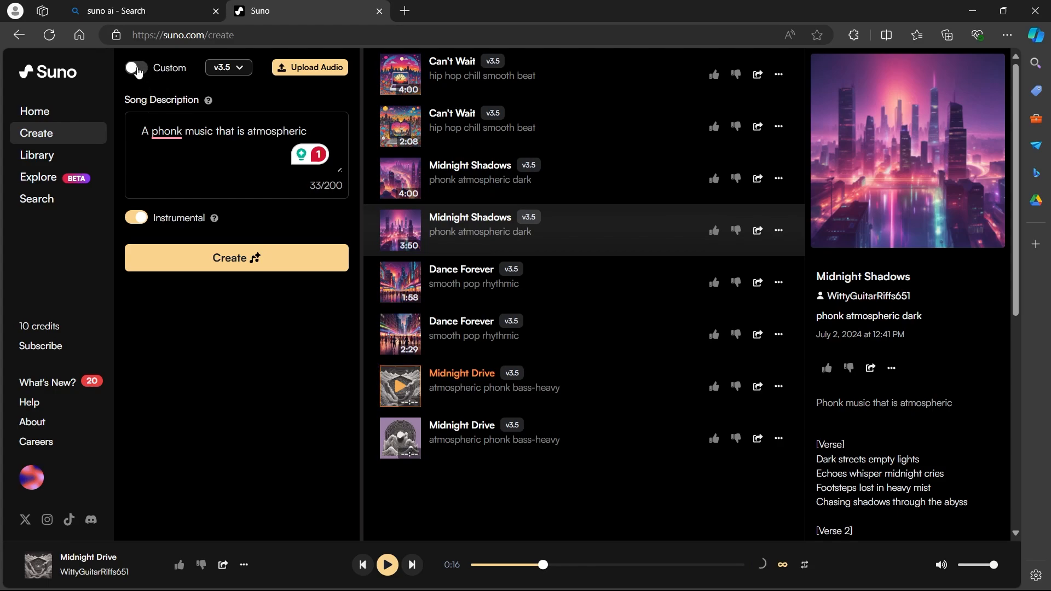
- Switch on Custom mode, dismiss its welcome dialog and accept the custom-lyrics terms
left_click(136, 68)
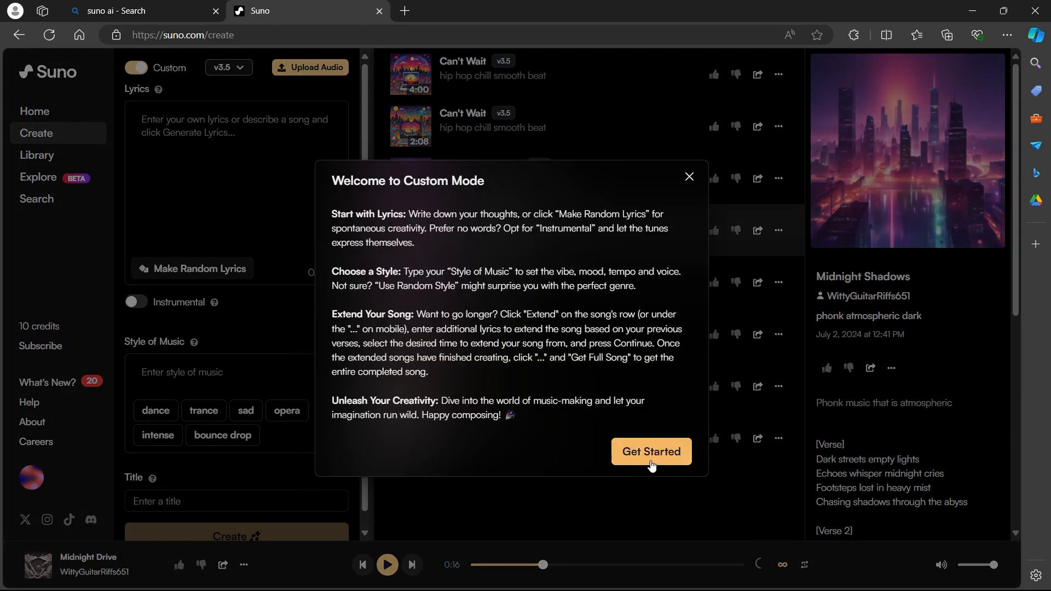
left_click(649, 451)
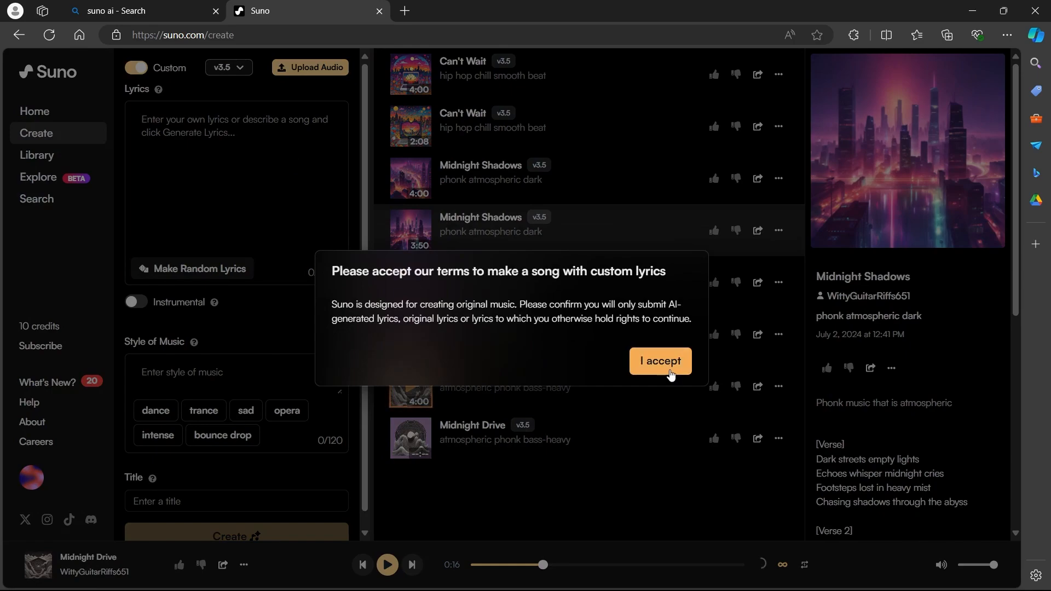
left_click(658, 360)
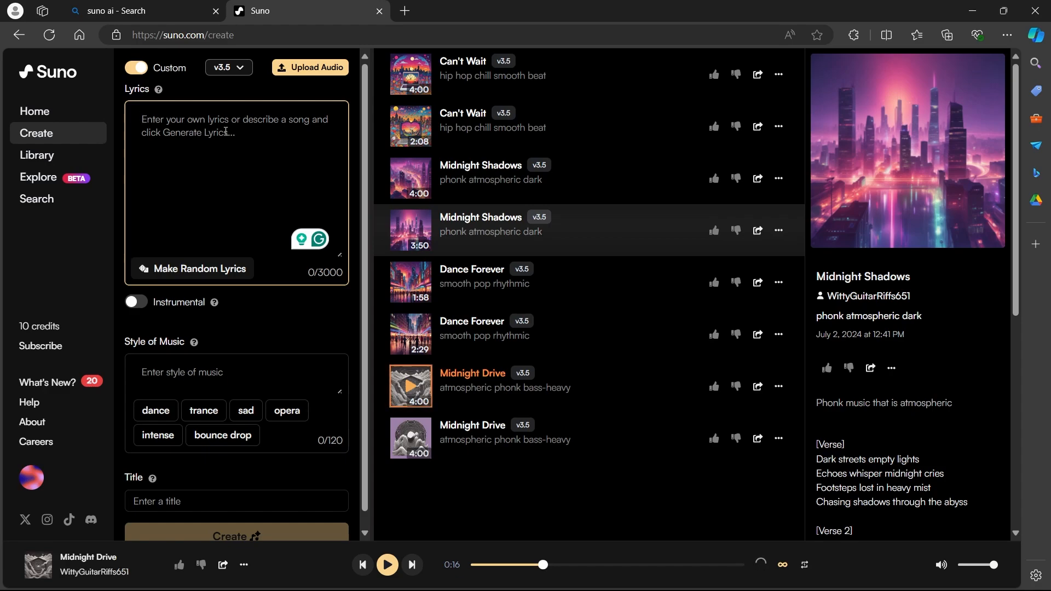
- Generate lyrics from an existential prompt inspired by "What else is here"
type("create an existential song taking inspiration from \"What else is here\" sing.")
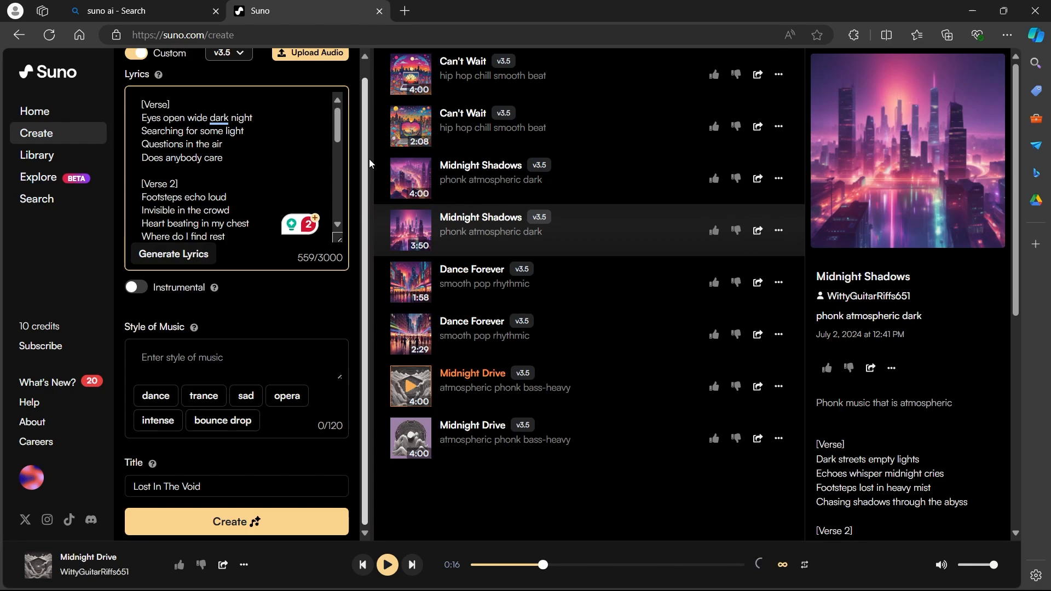
double_click(155, 327)
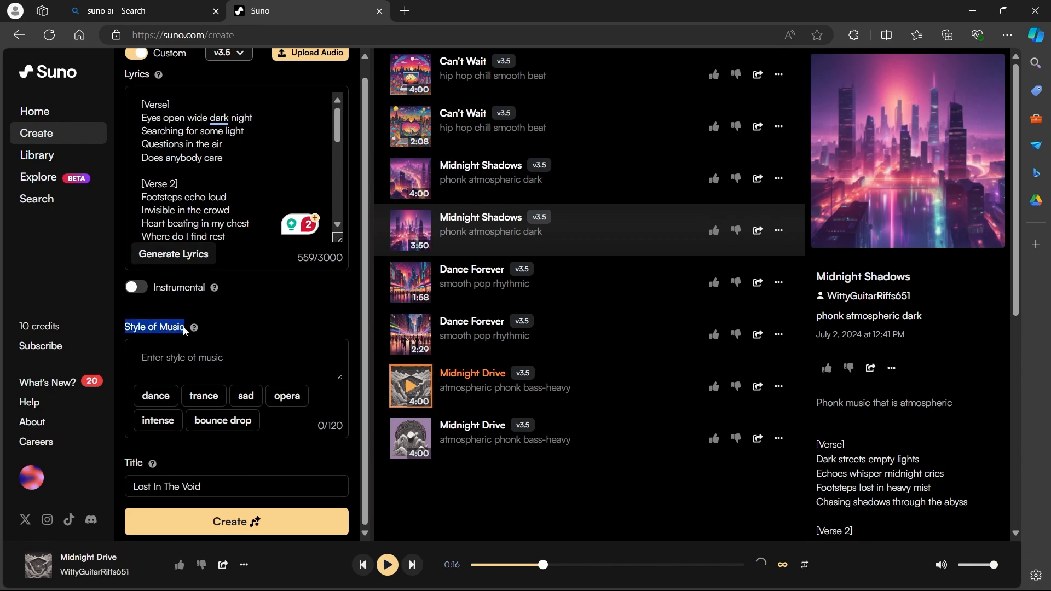
left_click(228, 356)
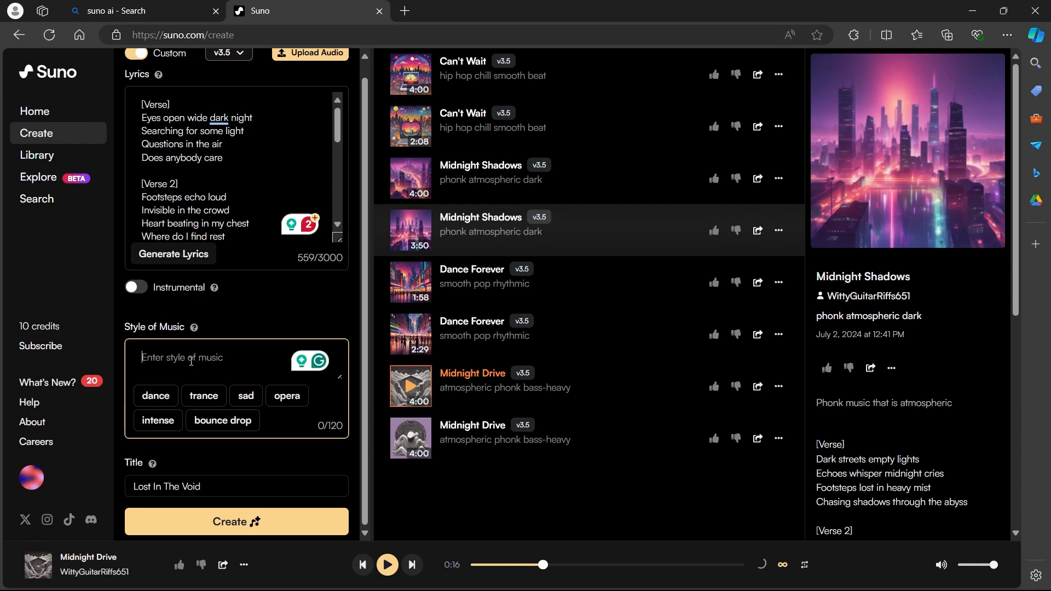
- Add intense as the music style and create the song Lost In The Void
left_click(411, 387)
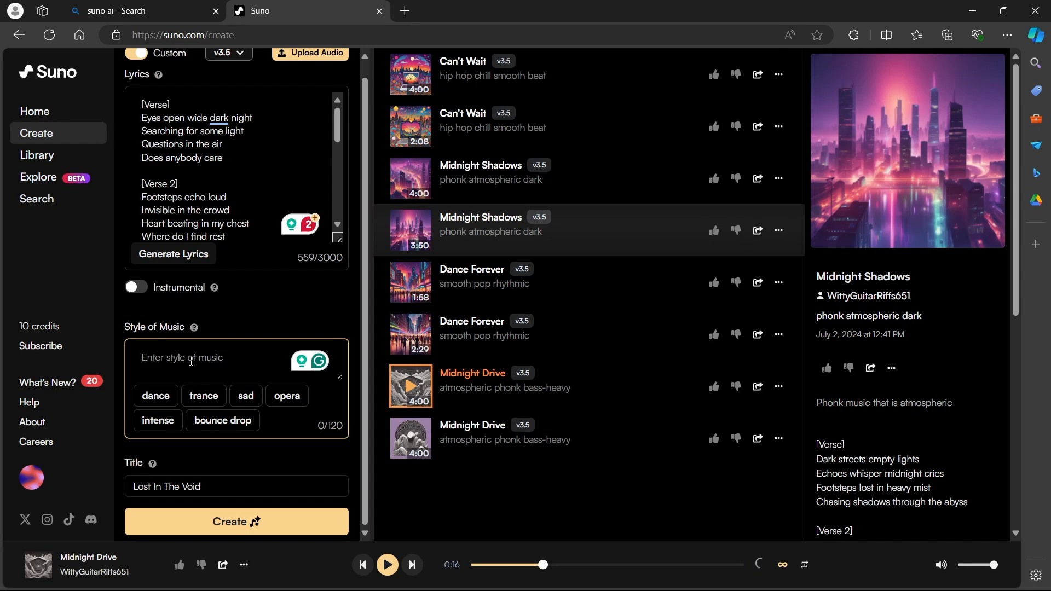
left_click(158, 421)
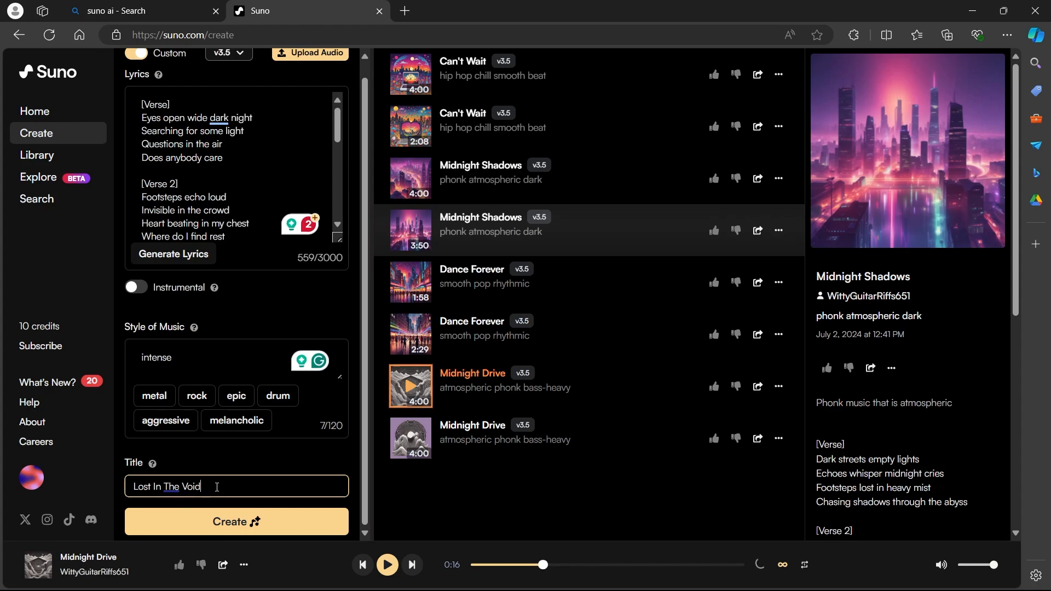
left_click(237, 521)
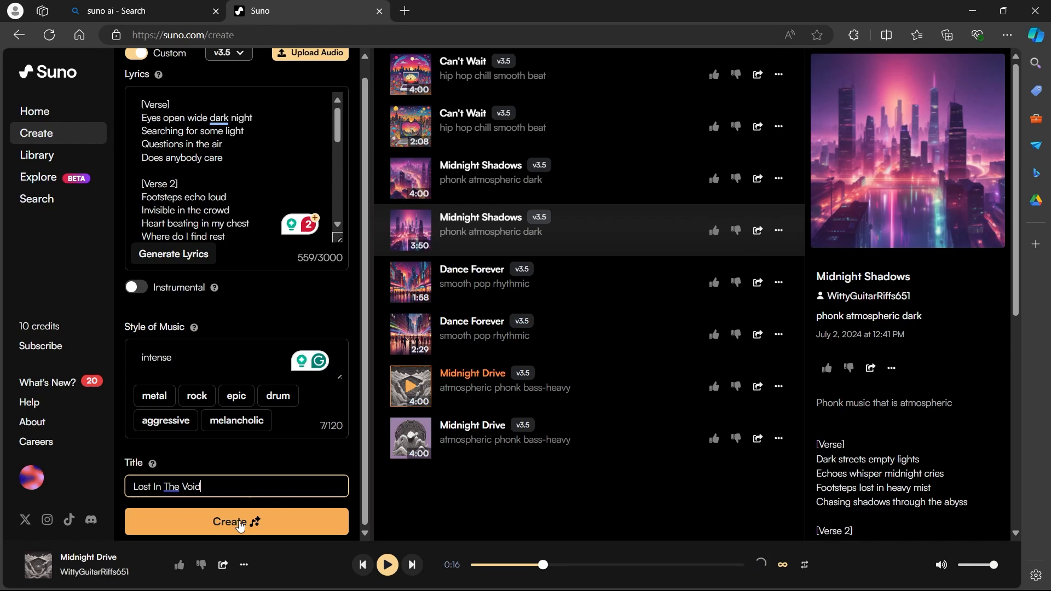
left_click(236, 521)
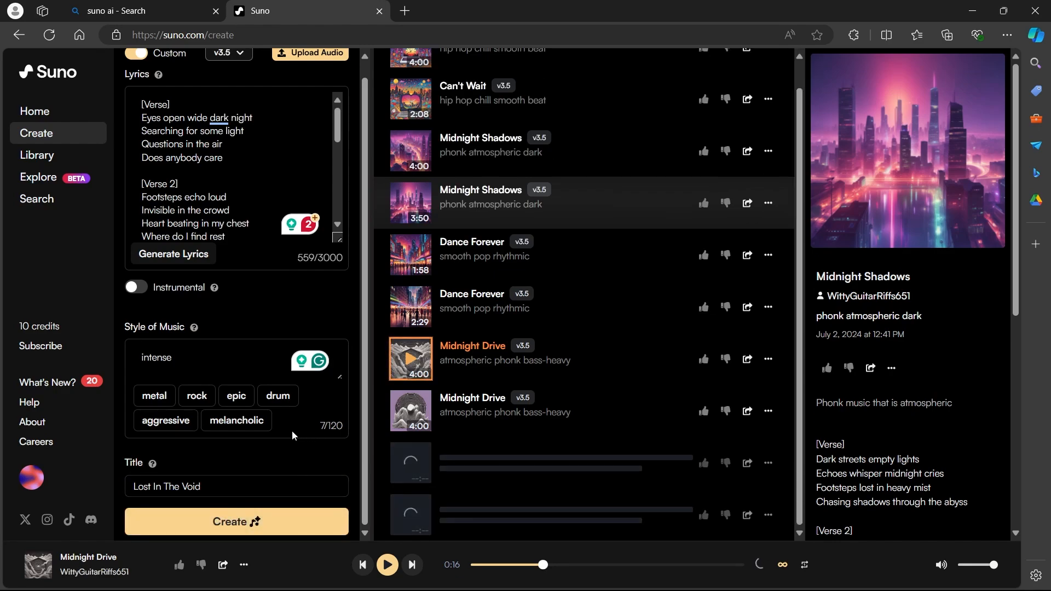
- Play the first Lost In The Void track, then close its preview panel
left_click(237, 521)
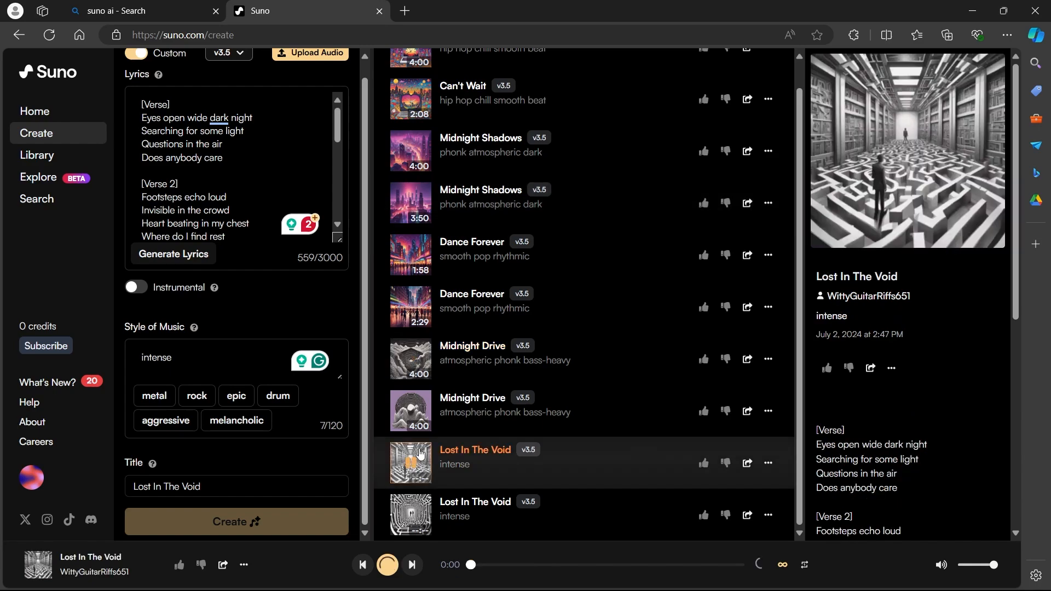
left_click(411, 462)
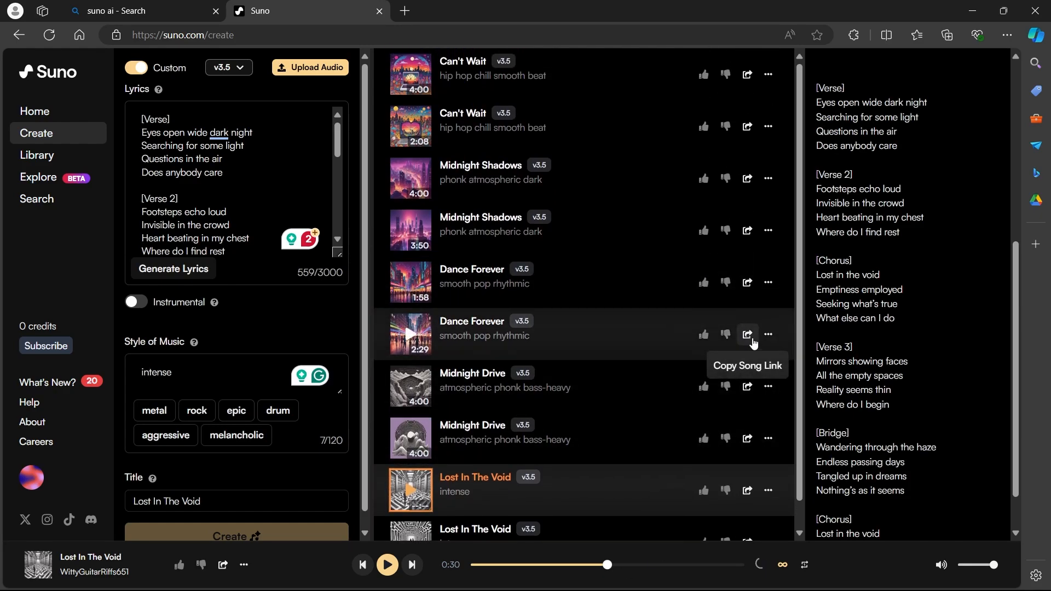
left_click(748, 335)
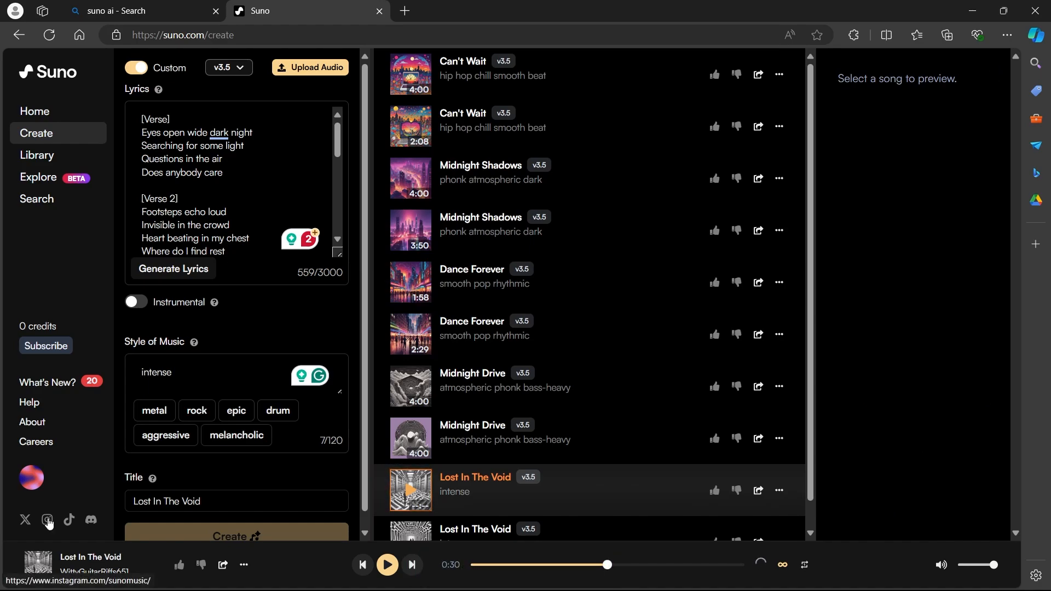
mouse_move(25, 520)
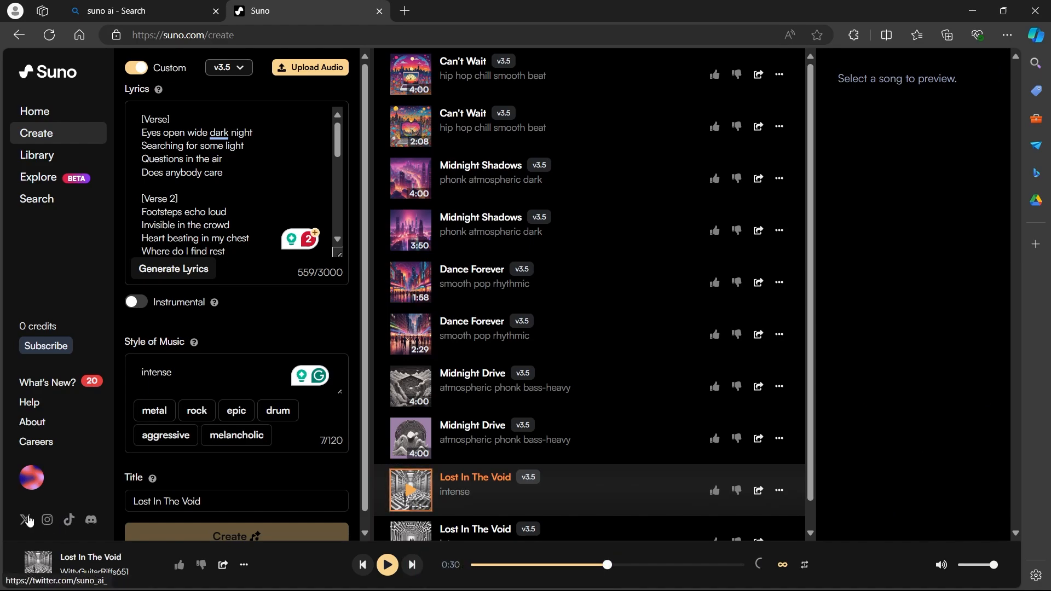
mouse_move(23, 519)
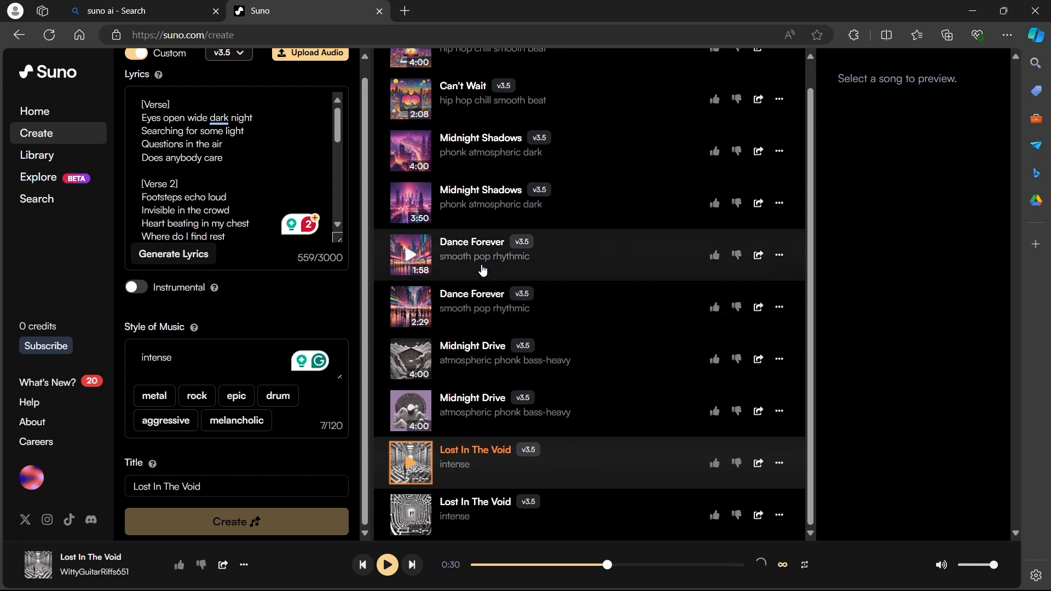
mouse_move(38, 156)
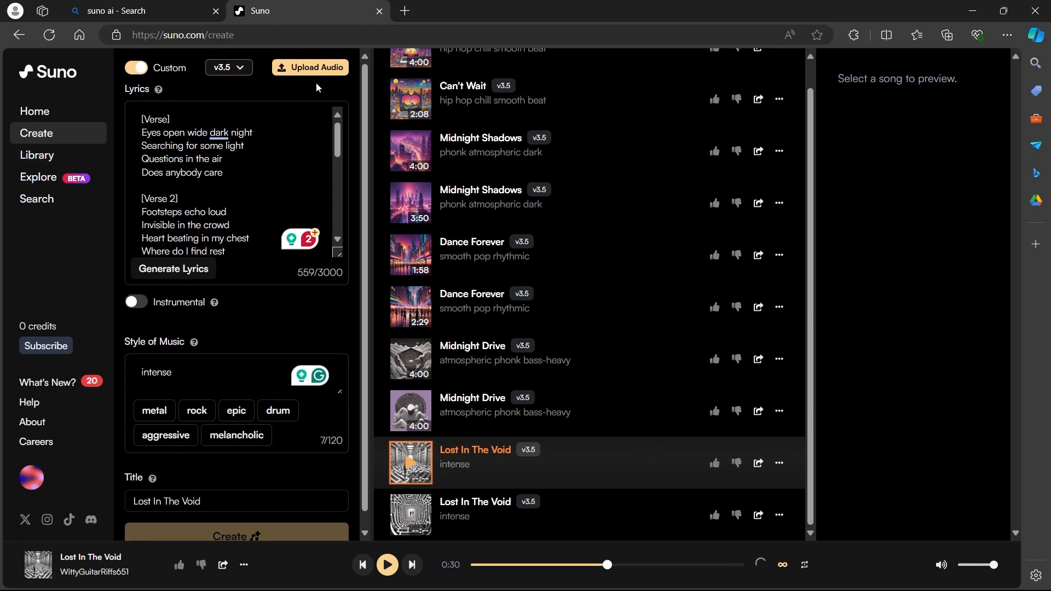
left_click(310, 67)
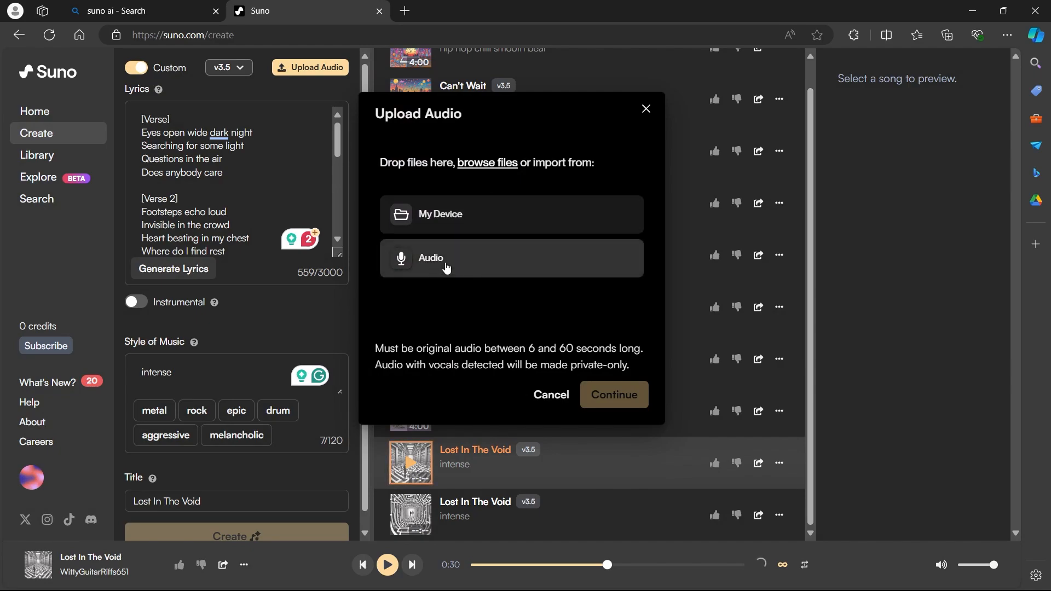
mouse_move(465, 214)
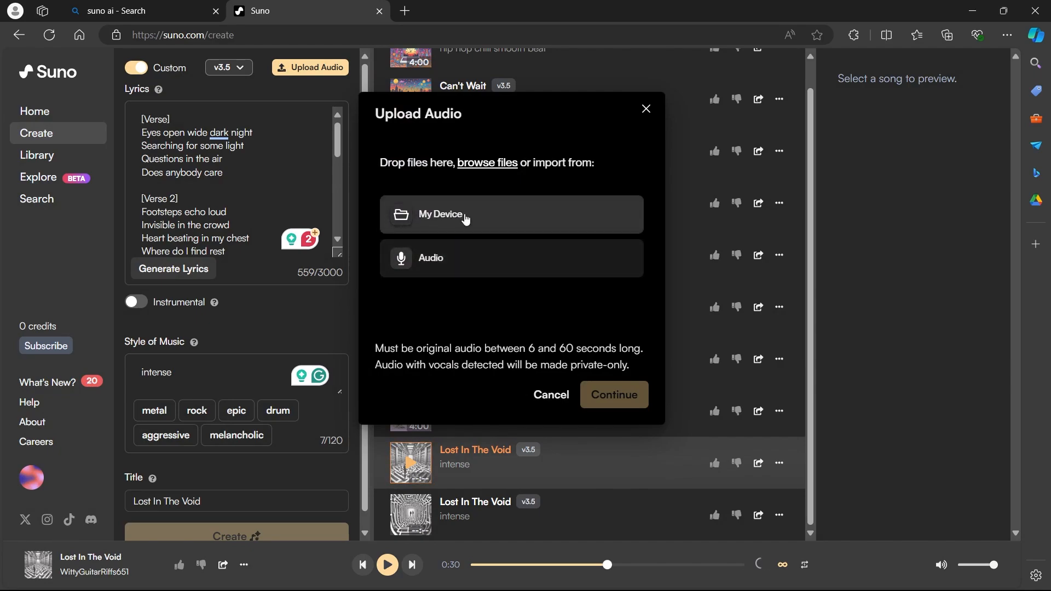
left_click(440, 214)
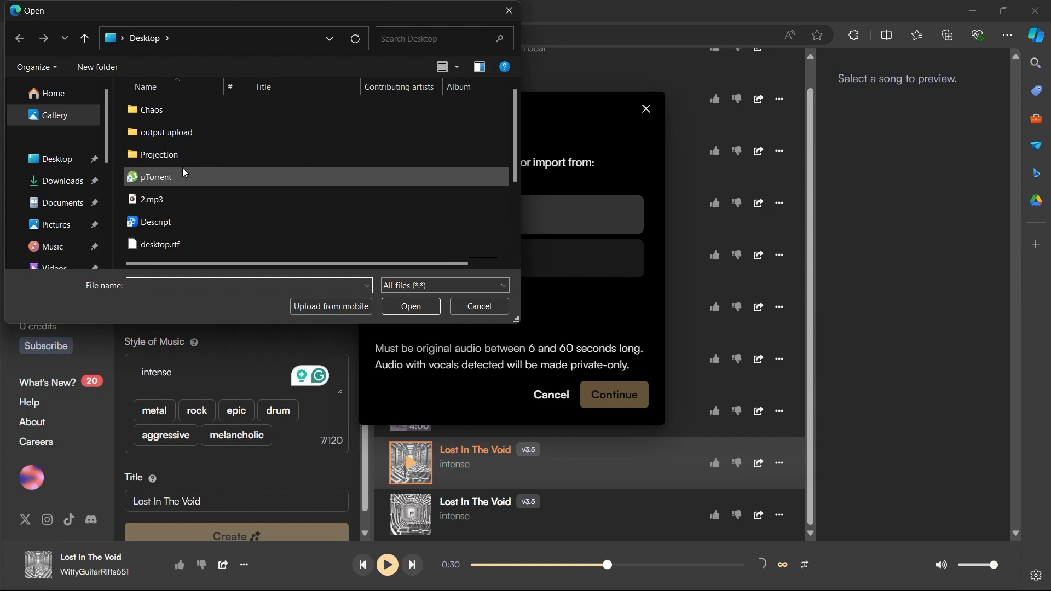
left_click(151, 199)
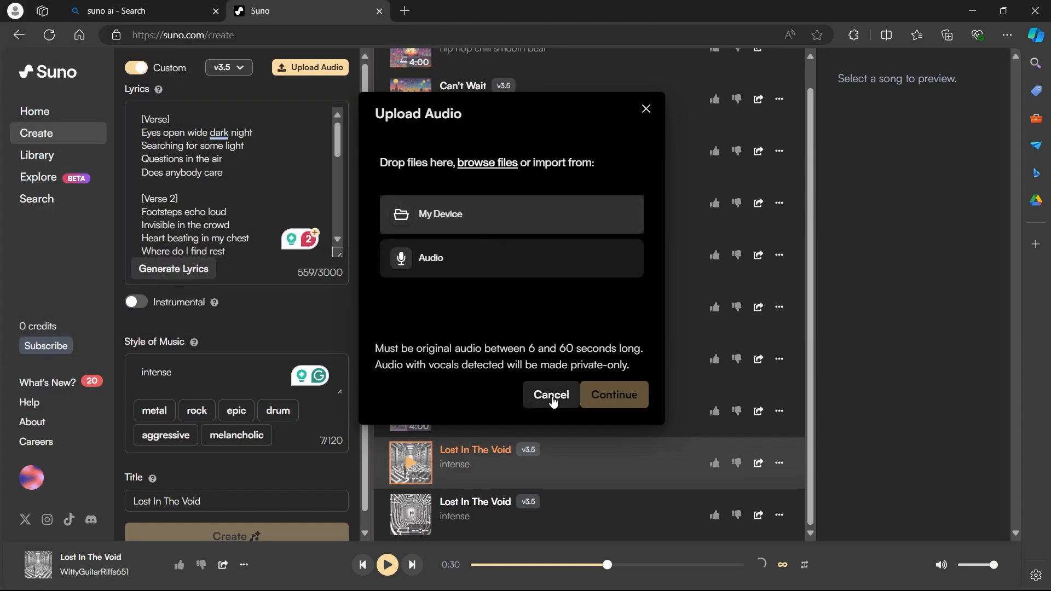
left_click(550, 394)
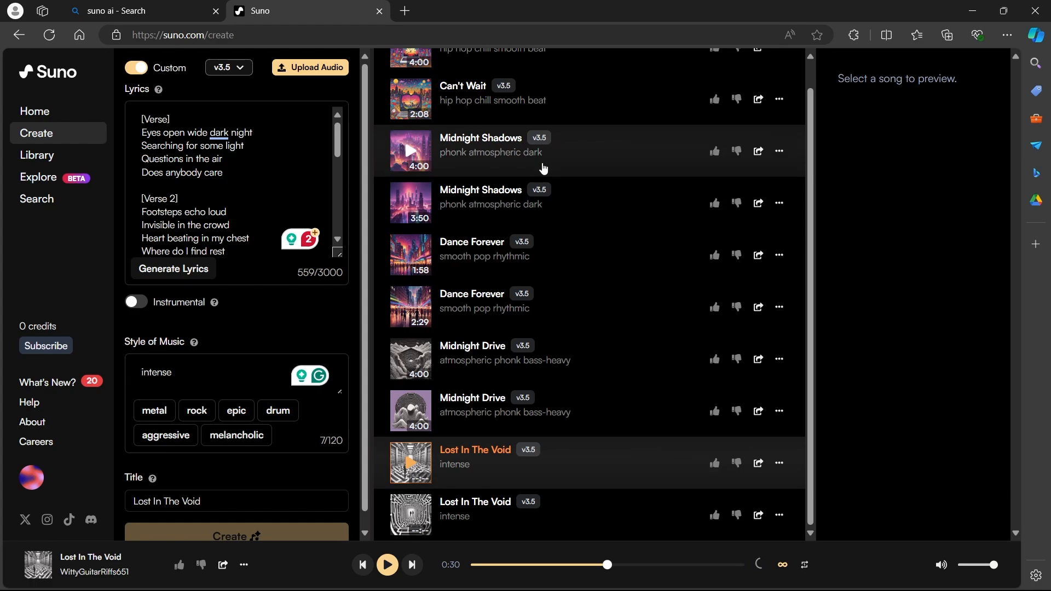
left_click(409, 462)
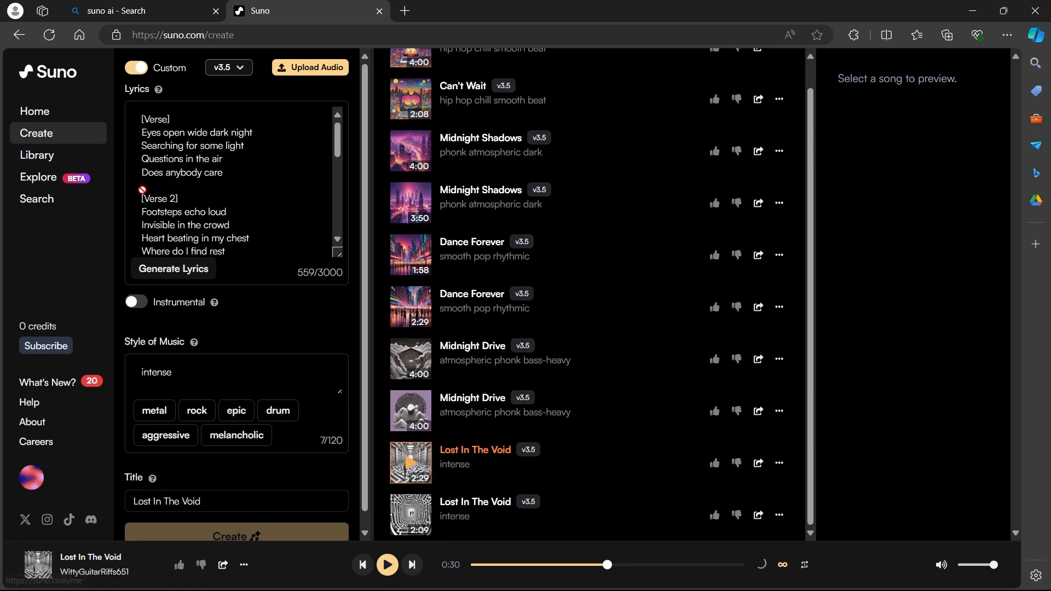
- Go to the Library's Songs list and focus its search box
left_click(410, 462)
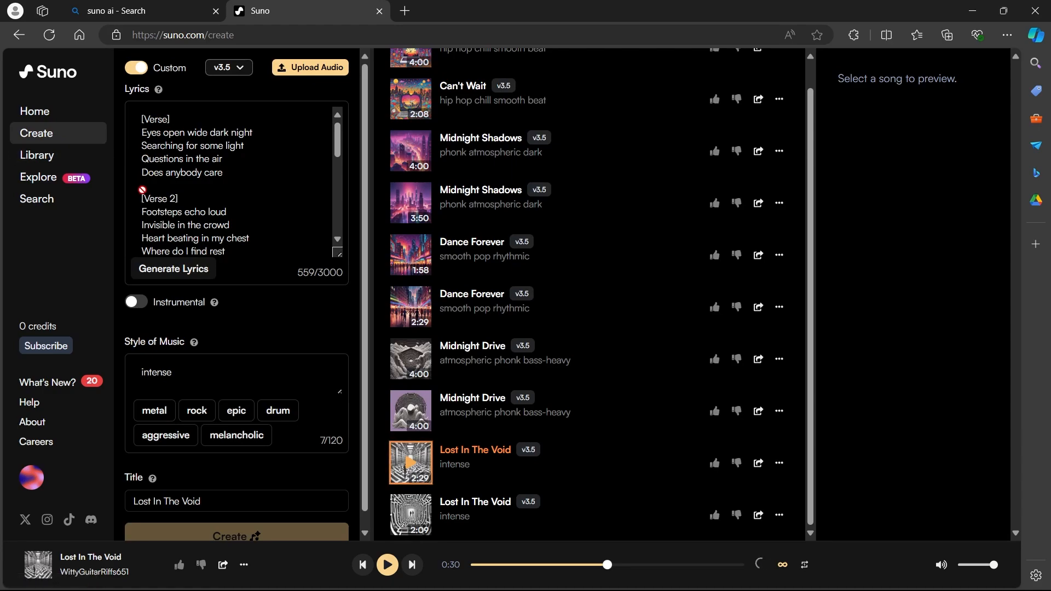
left_click(38, 154)
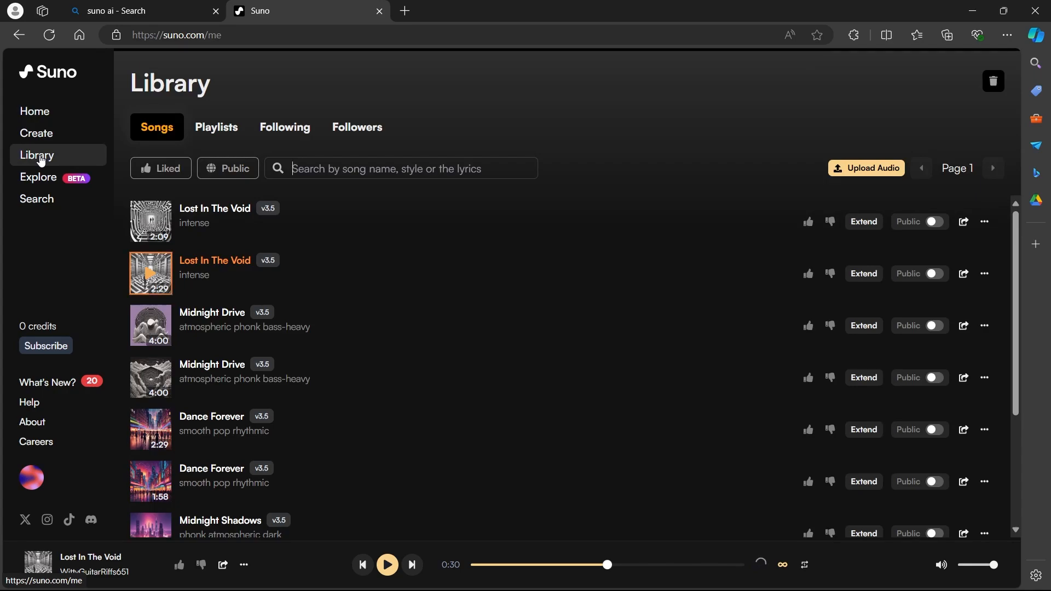
mouse_move(324, 169)
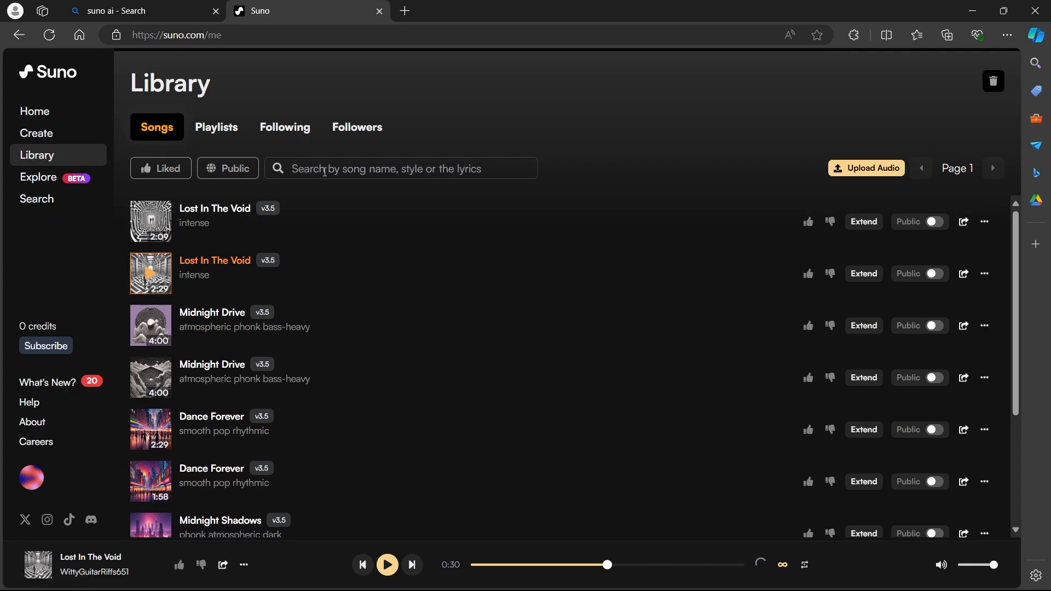
left_click(937, 221)
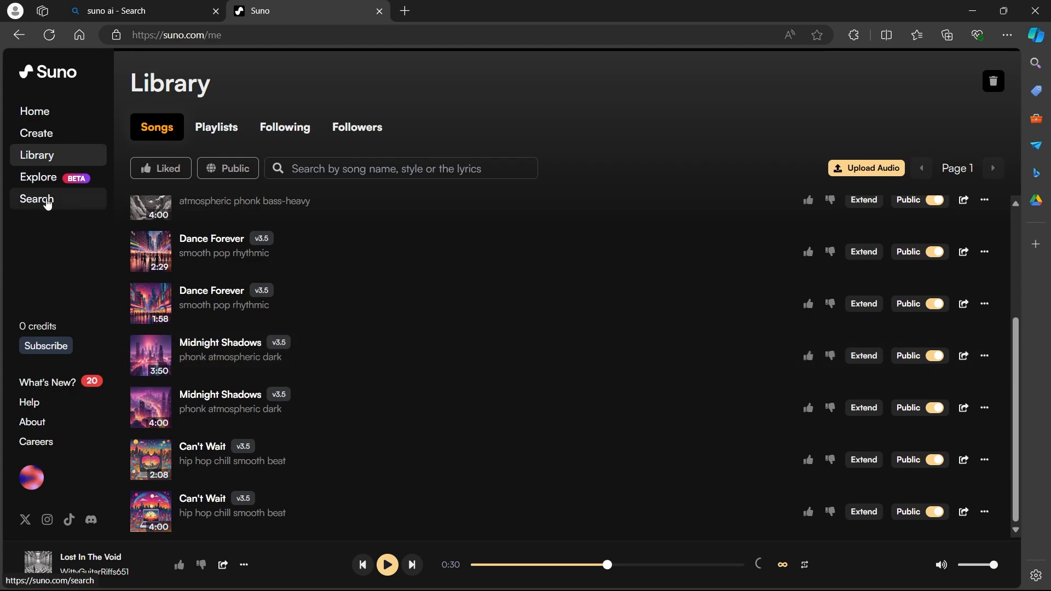
- Go to the Search page of trending songs and show more actions for Time Machine
left_click(38, 199)
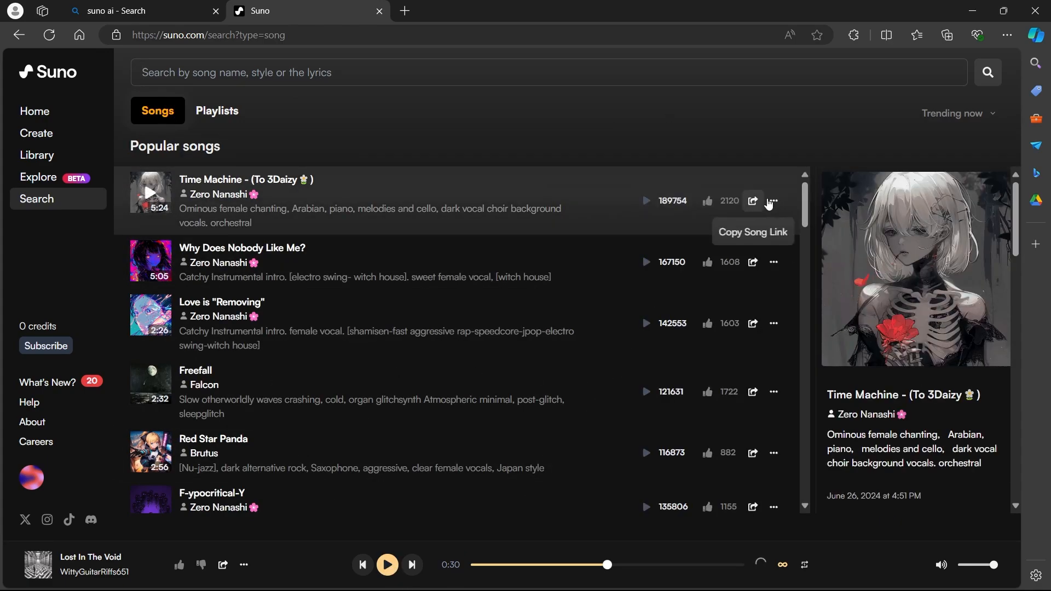
left_click(773, 201)
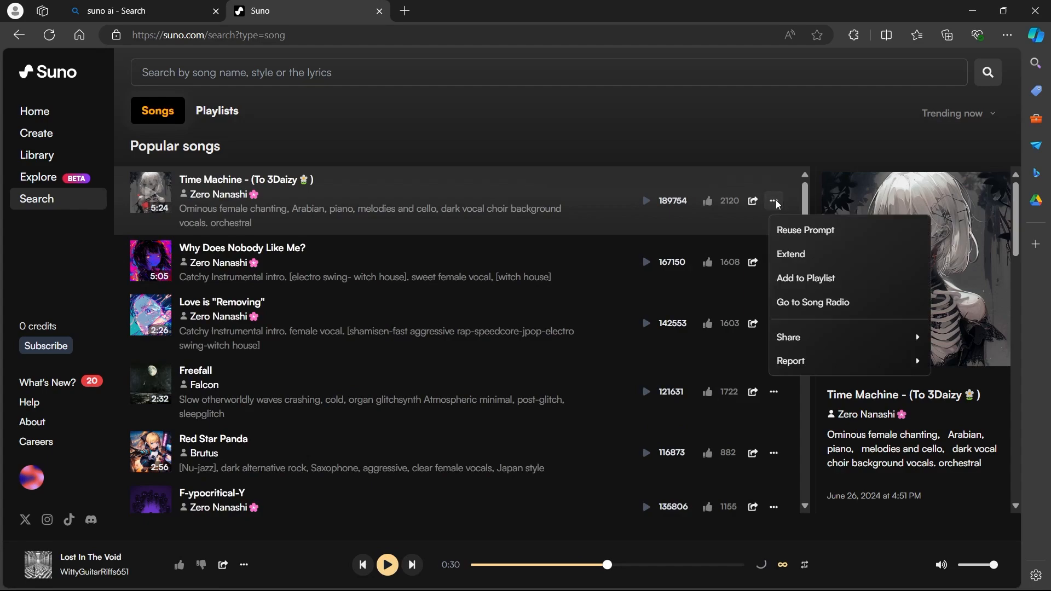
mouse_move(808, 233)
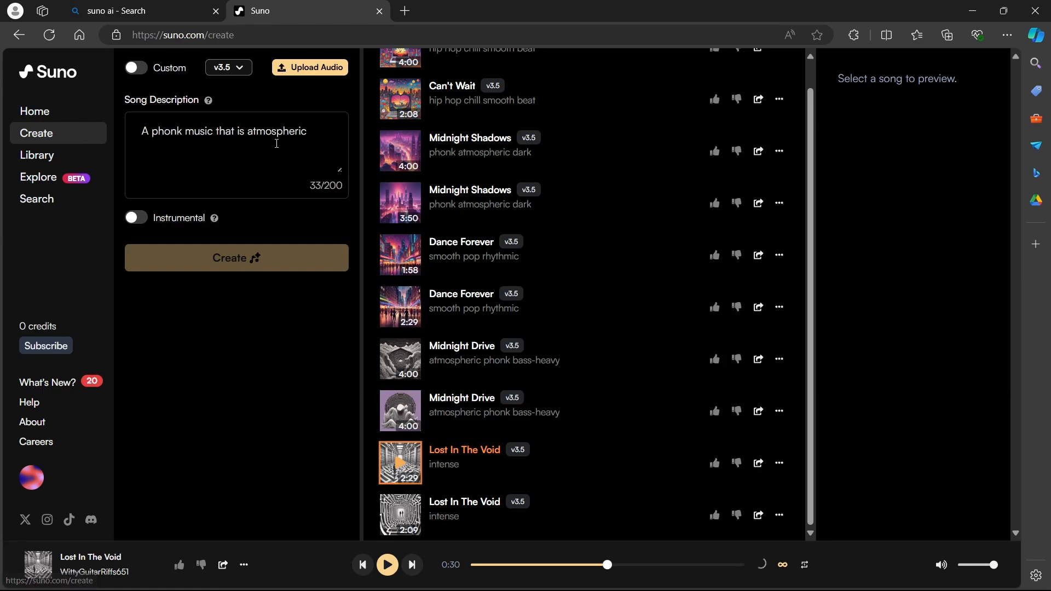
left_click(237, 259)
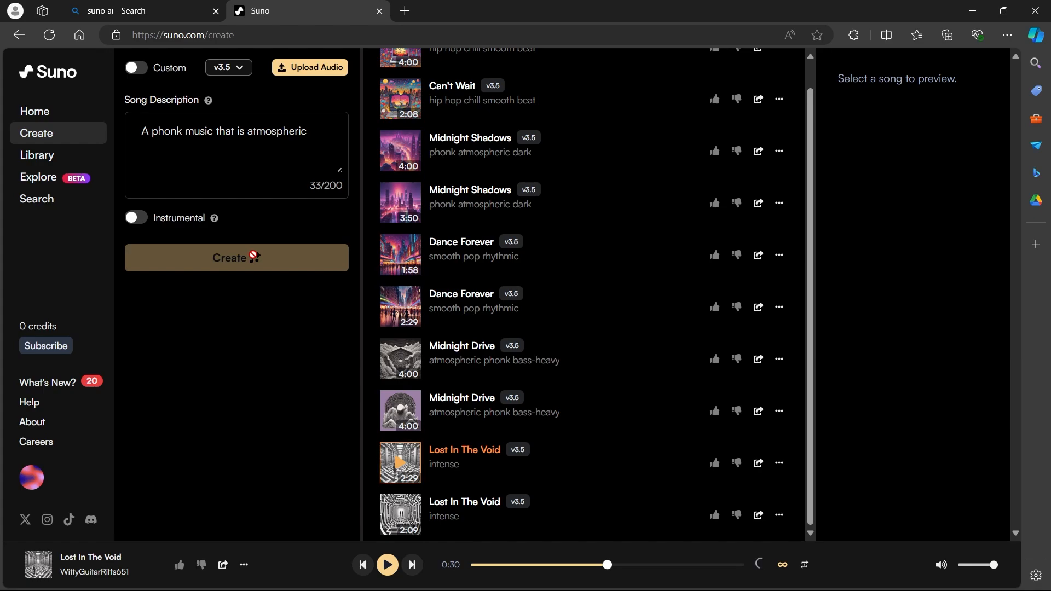
left_click(400, 462)
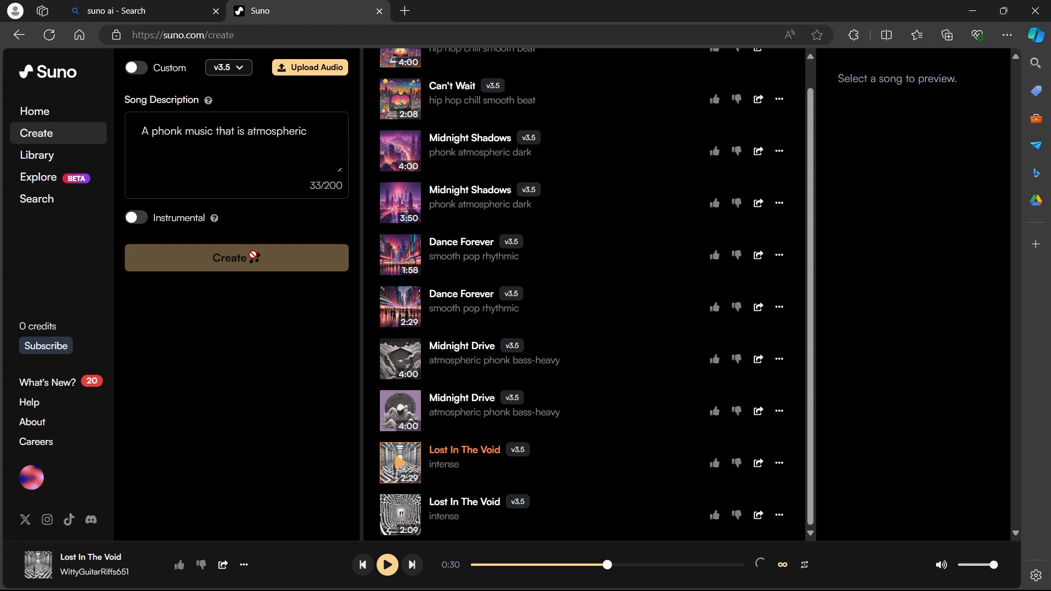
left_click(399, 462)
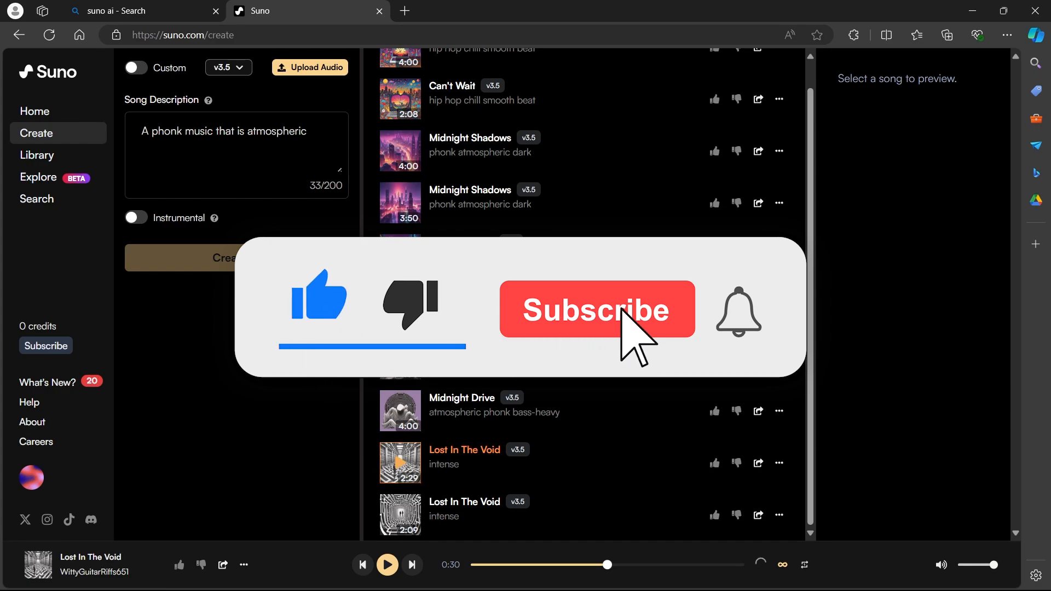
left_click(595, 309)
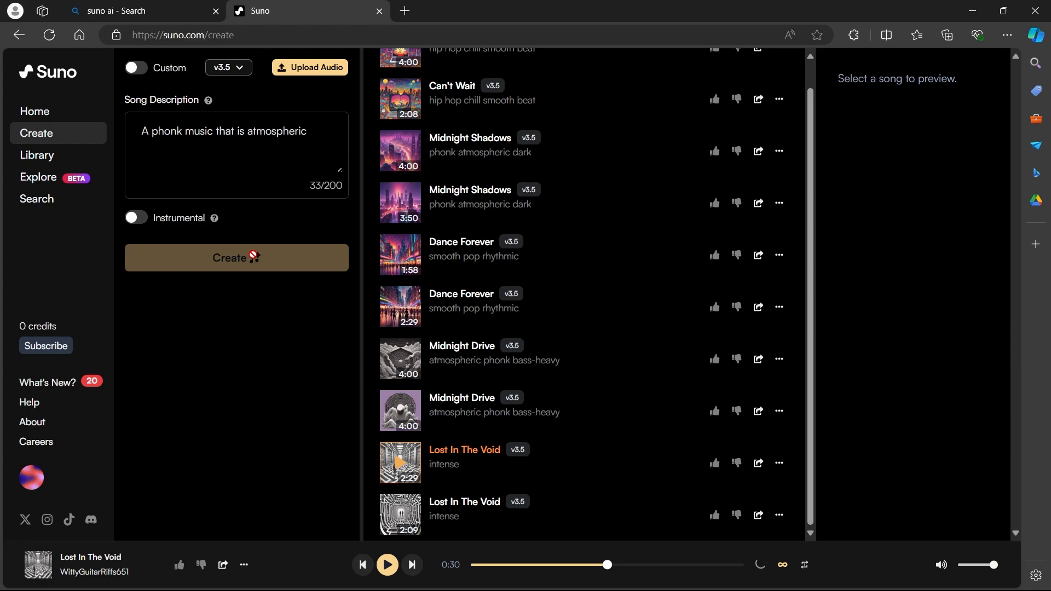
mouse_move(708, 575)
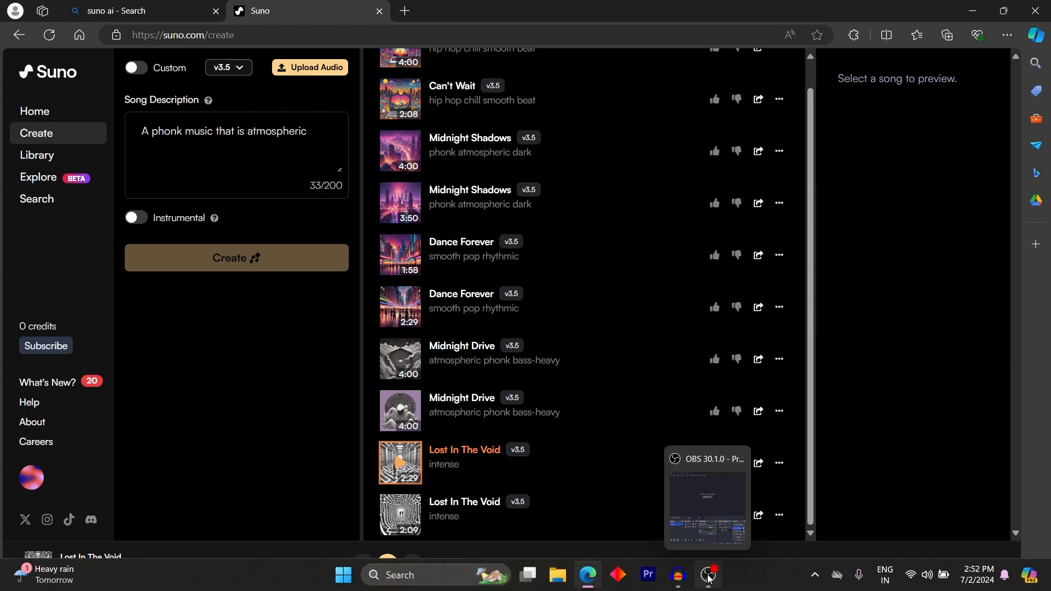